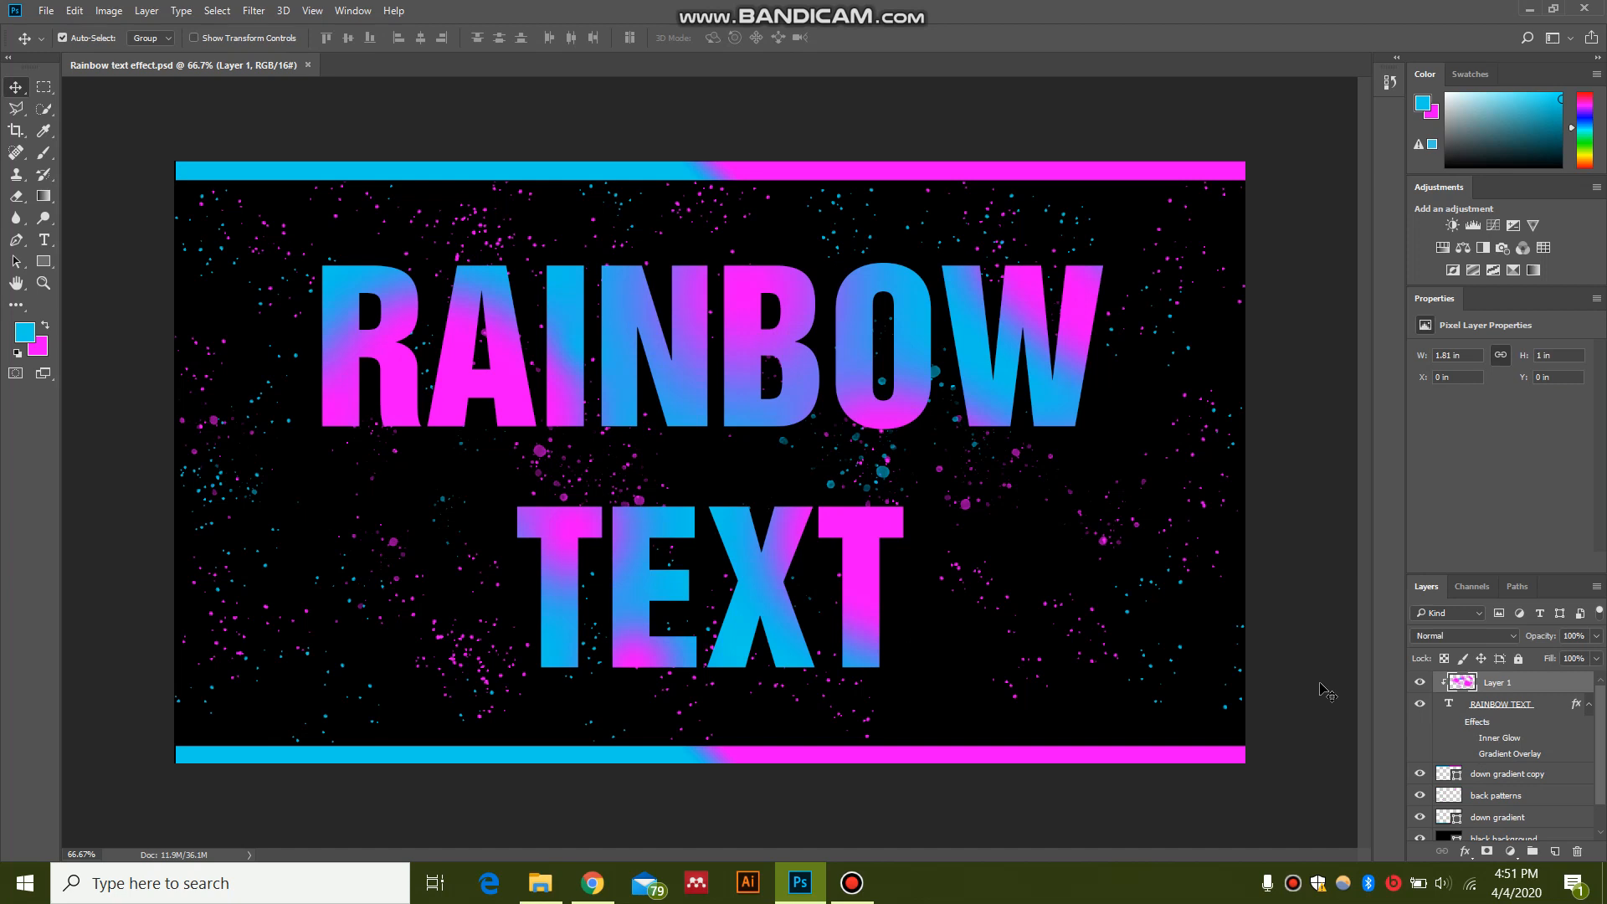
{"action": "mouse_move", "coordinate": [792, 425]}
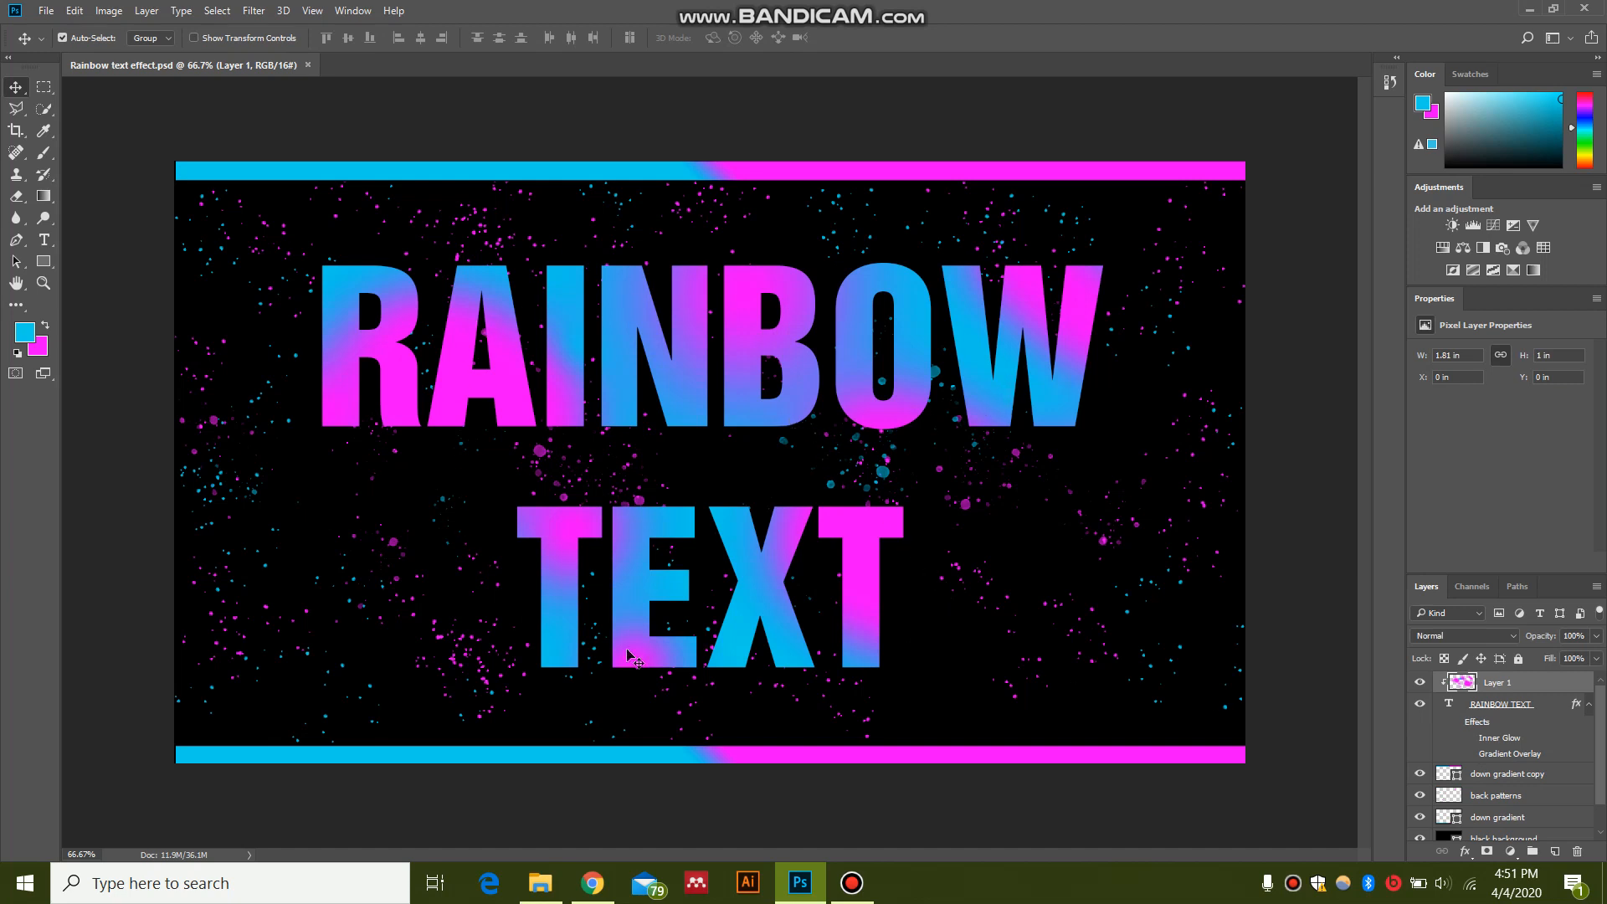
{"action": "mouse_move", "coordinate": [544, 465]}
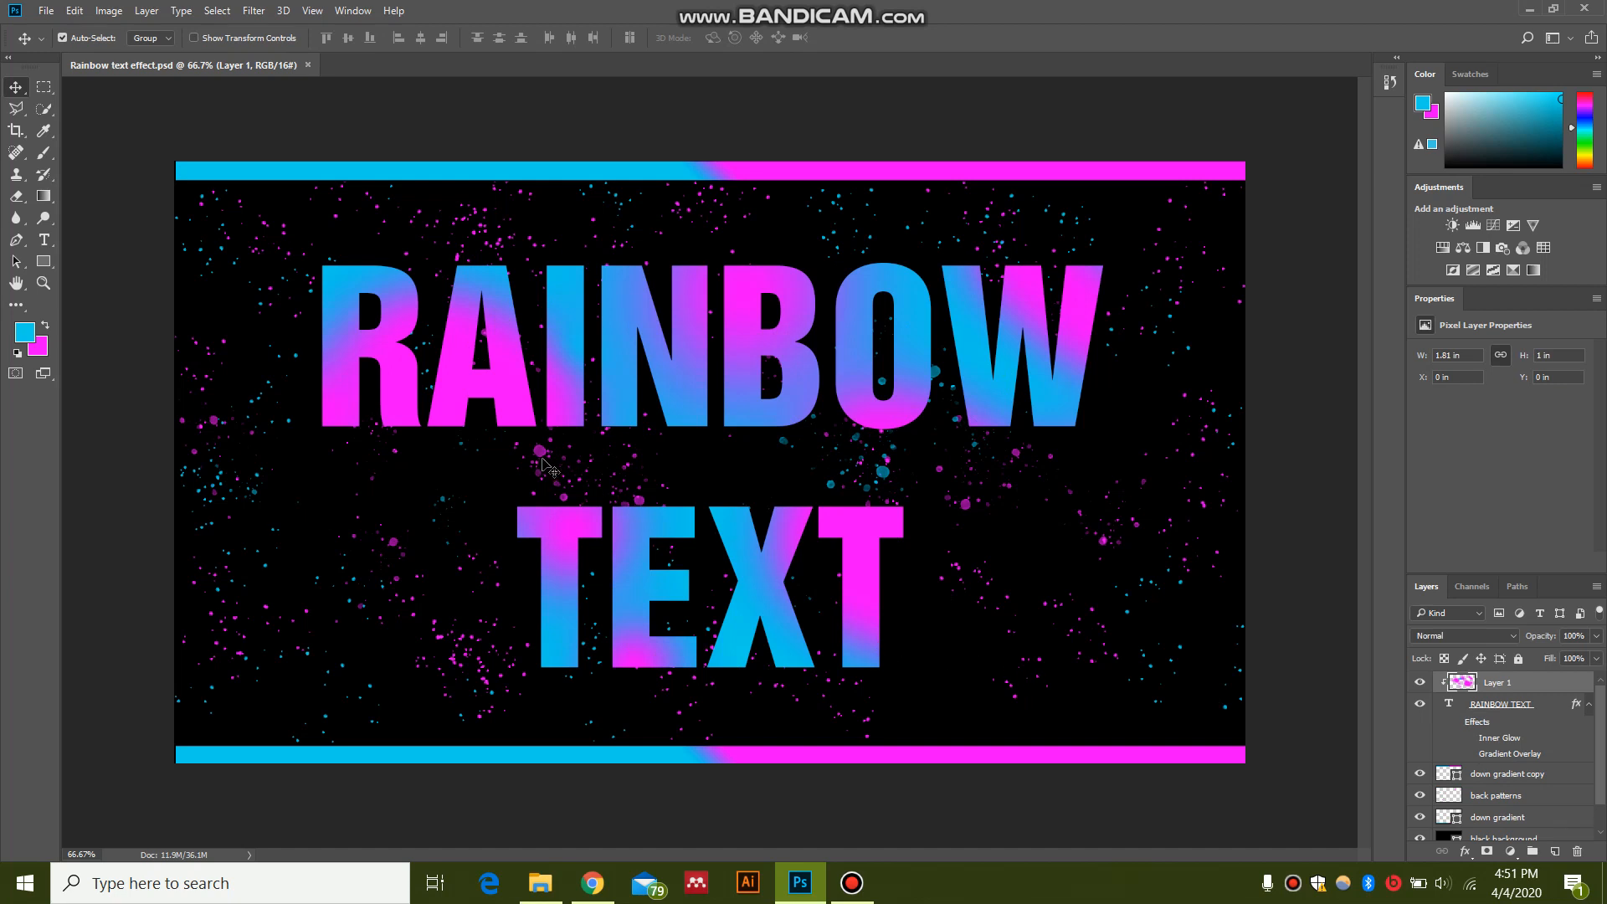
{"action": "mouse_move", "coordinate": [994, 400]}
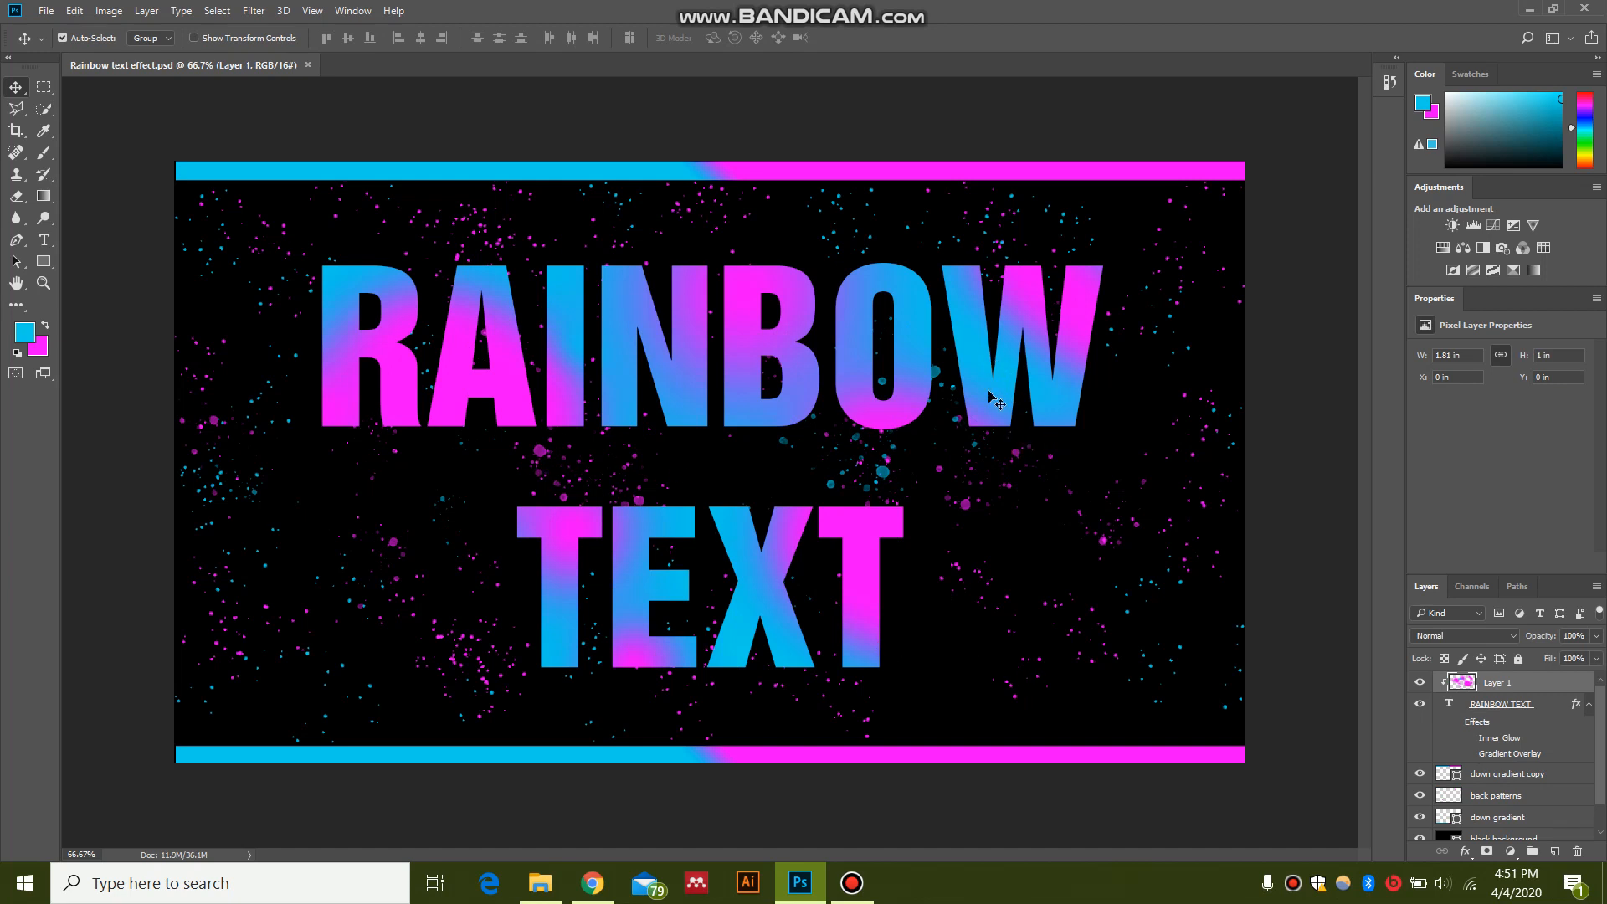
{"action": "mouse_move", "coordinate": [806, 580]}
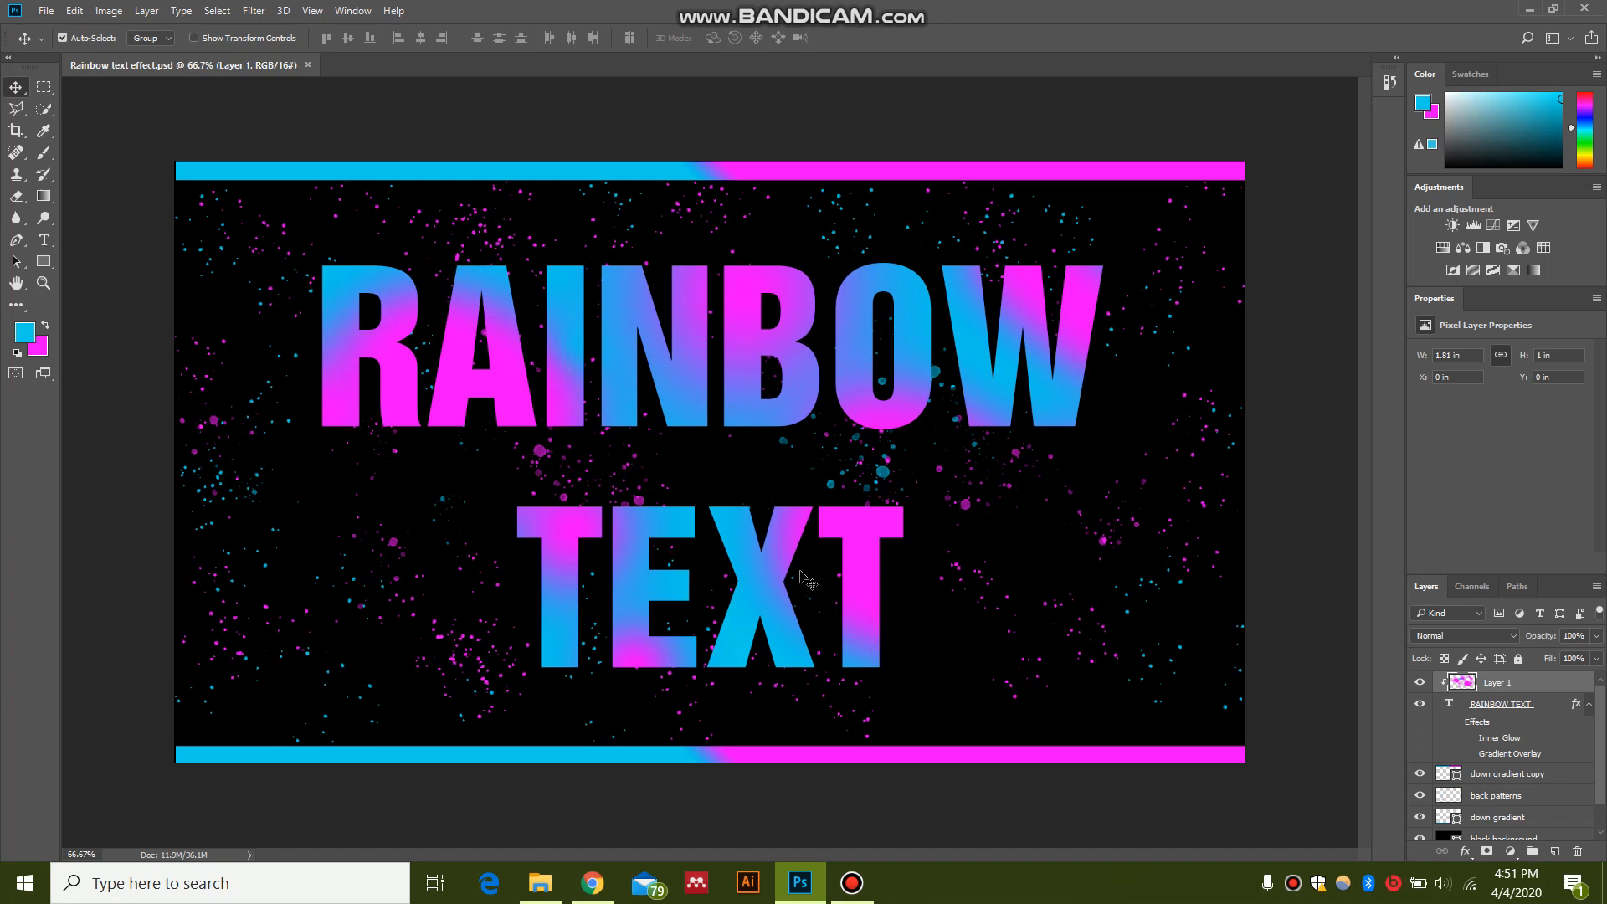
{"action": "mouse_move", "coordinate": [843, 448]}
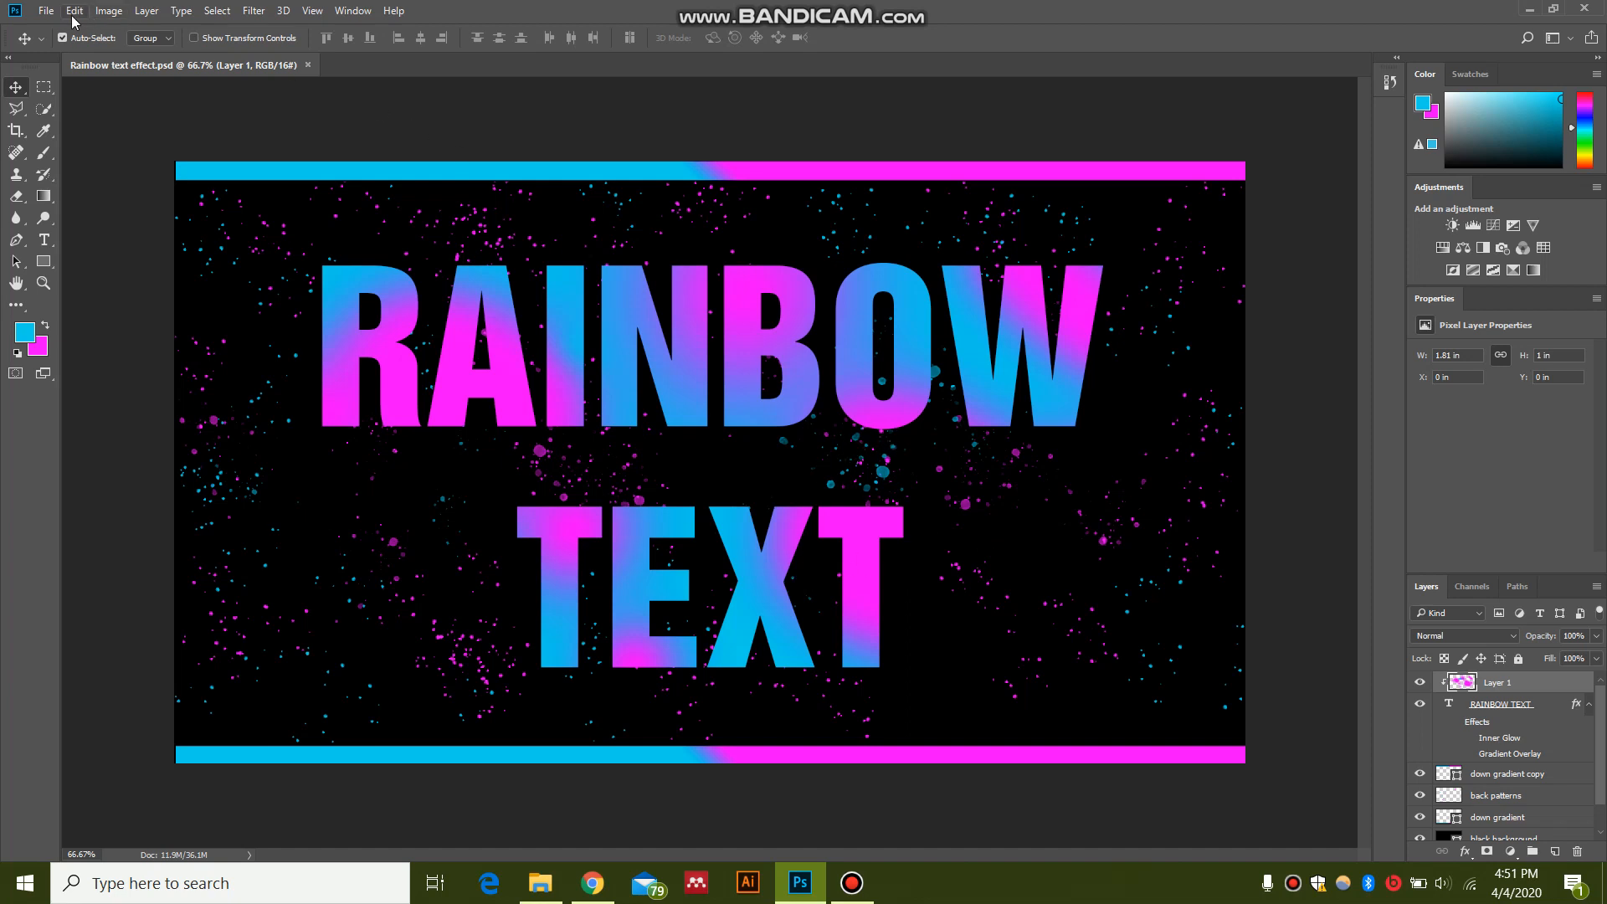
Step: Create a new 1920×1080 white-background document named 'text'
{"action": "left_click", "coordinate": [45, 10]}
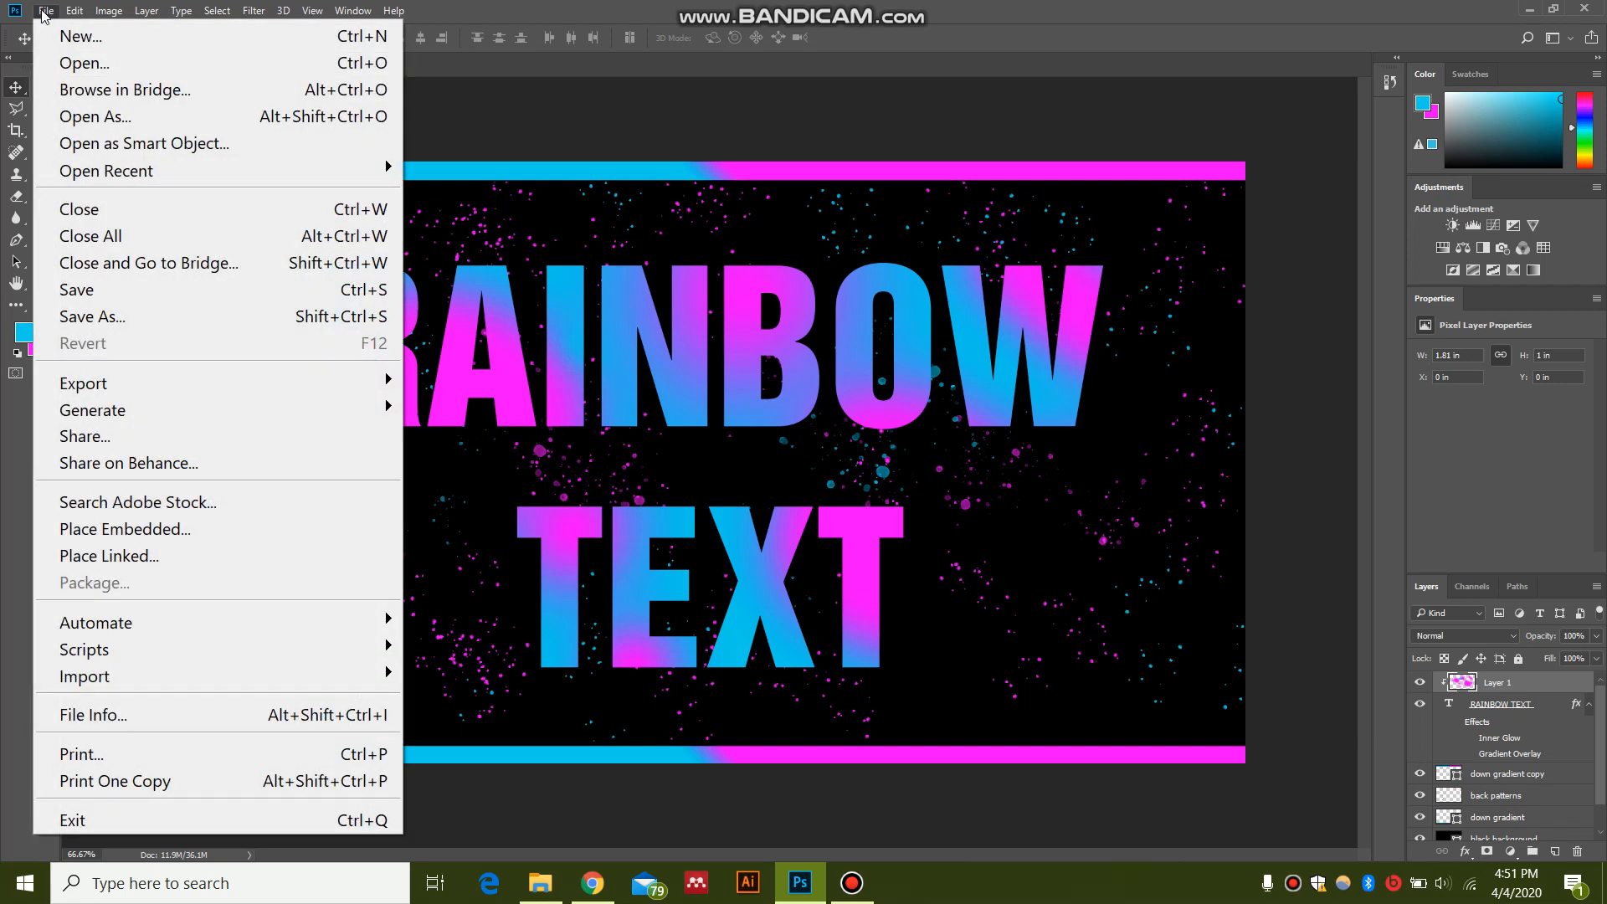
{"action": "left_click", "coordinate": [45, 10]}
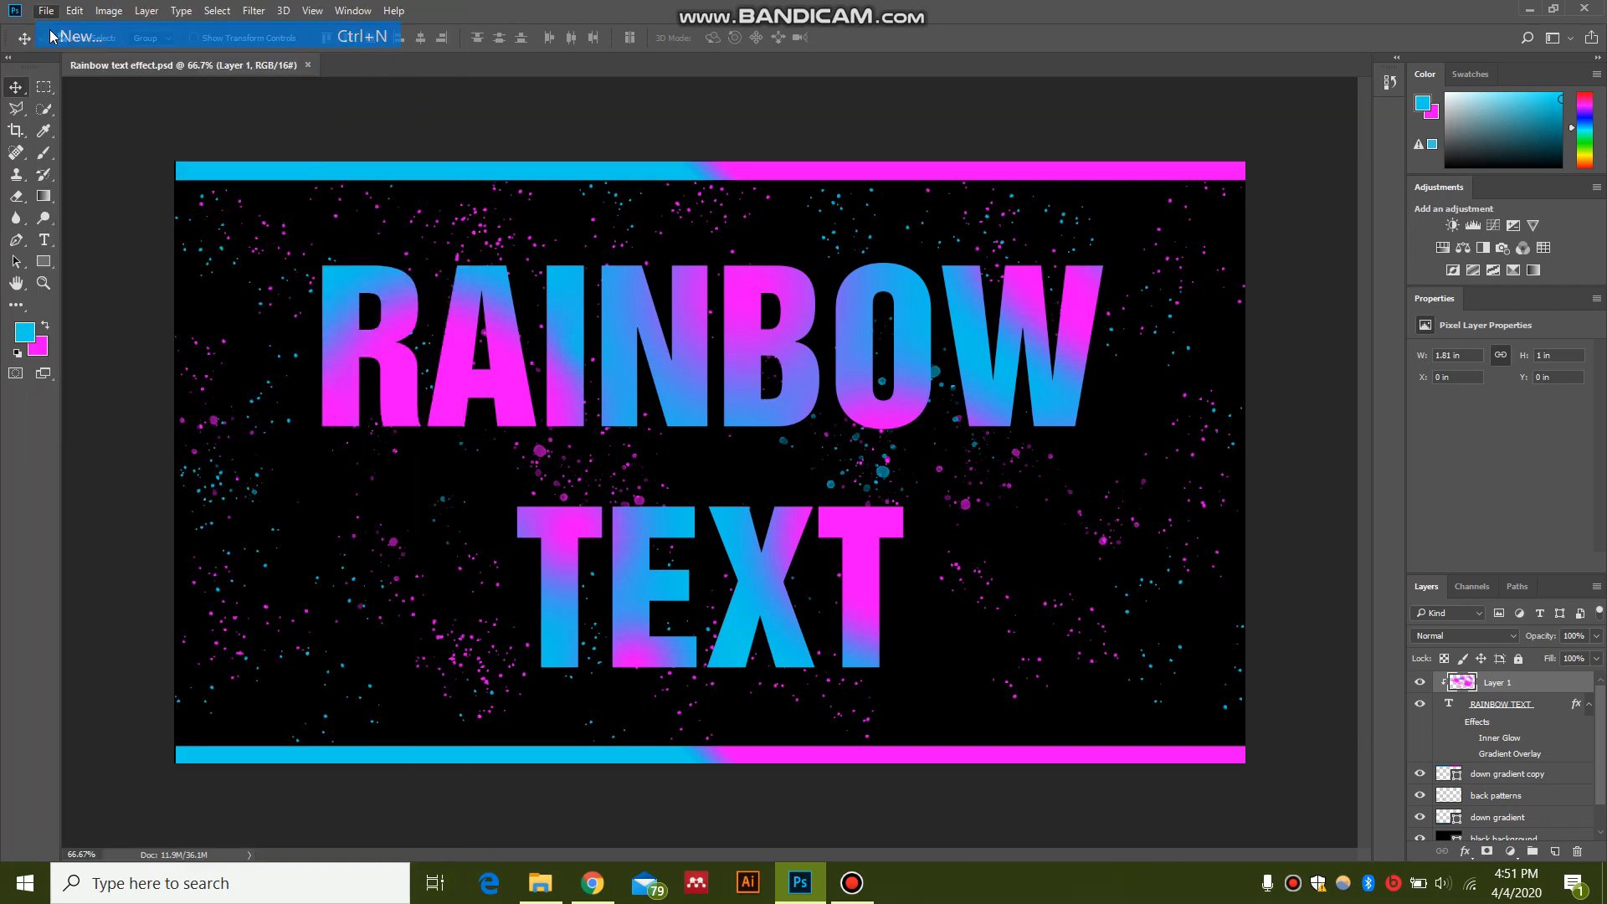
{"action": "left_click", "coordinate": [74, 37]}
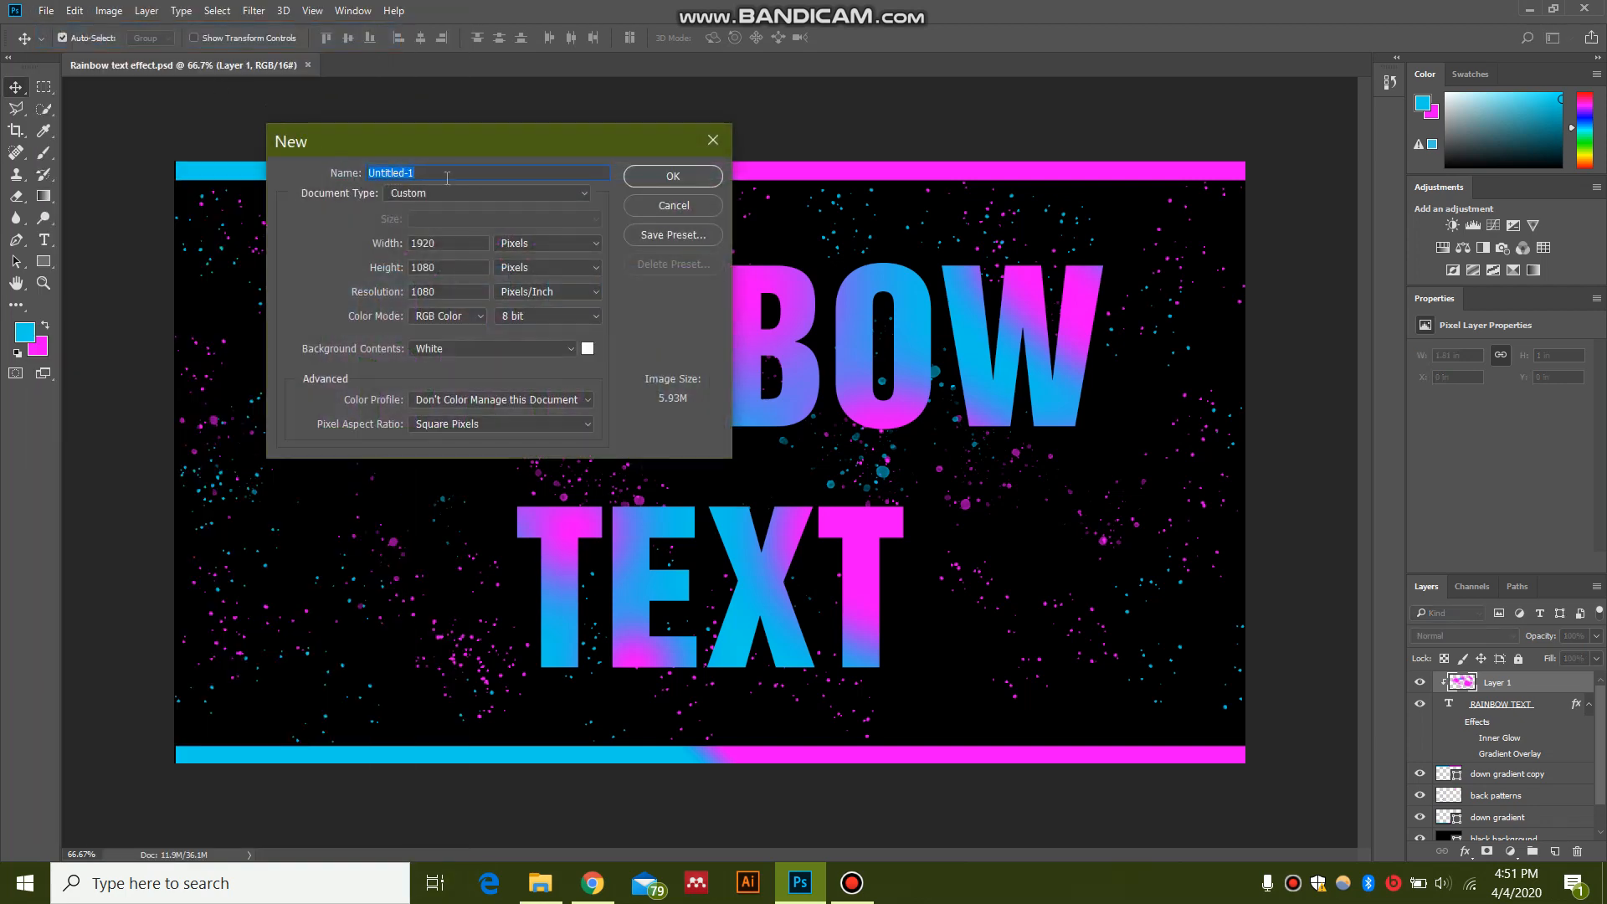
{"action": "type", "text": "text"}
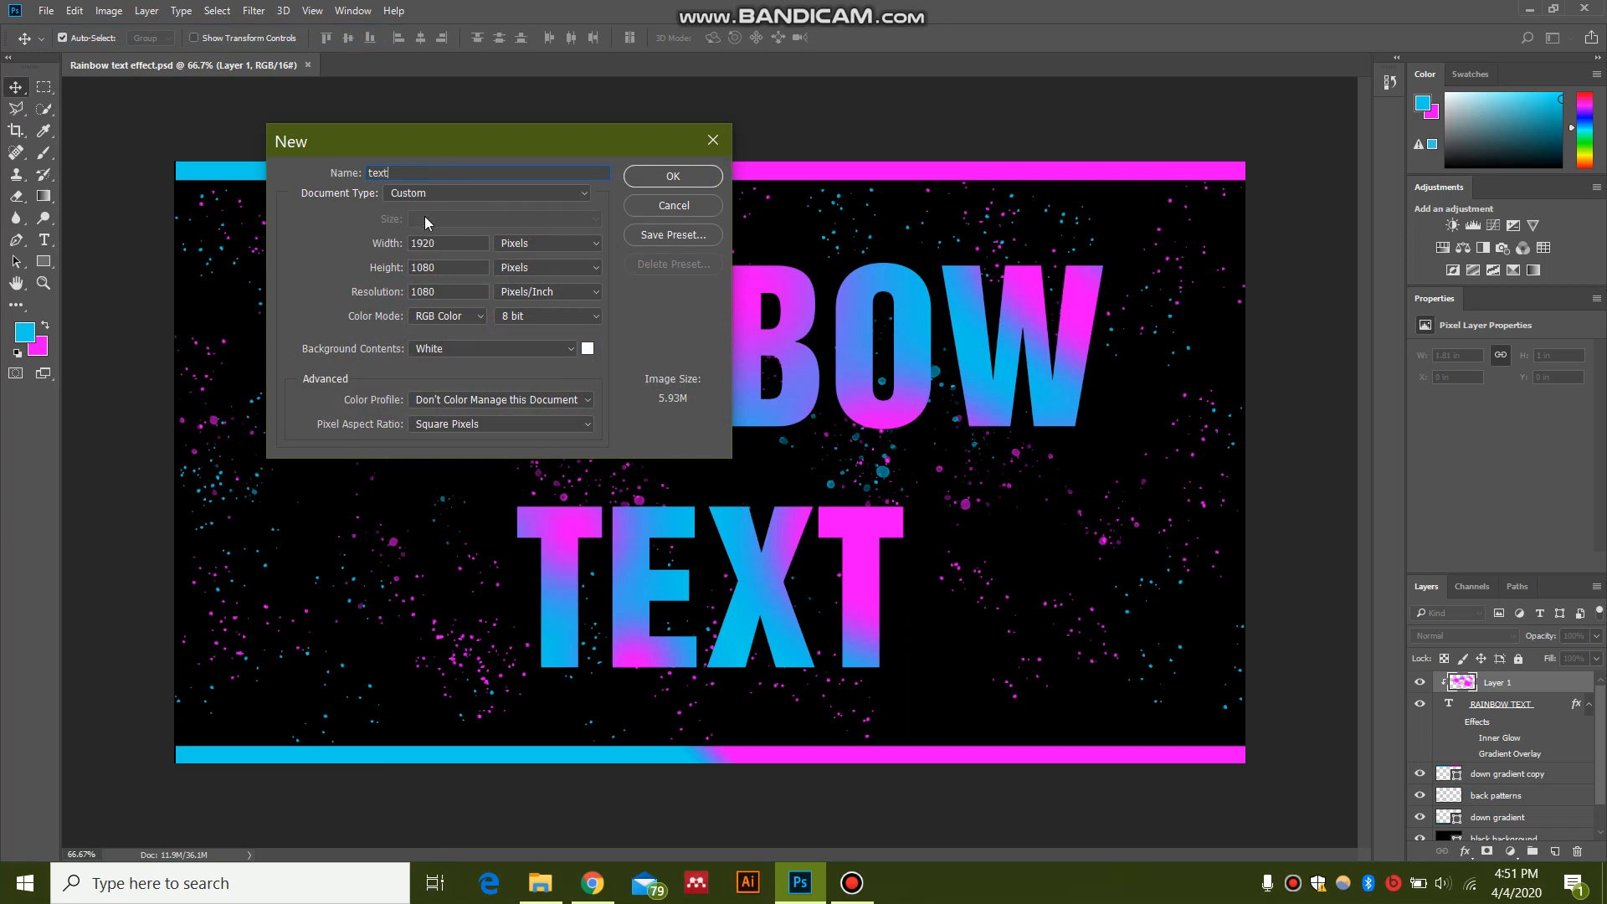
{"action": "mouse_move", "coordinate": [554, 239]}
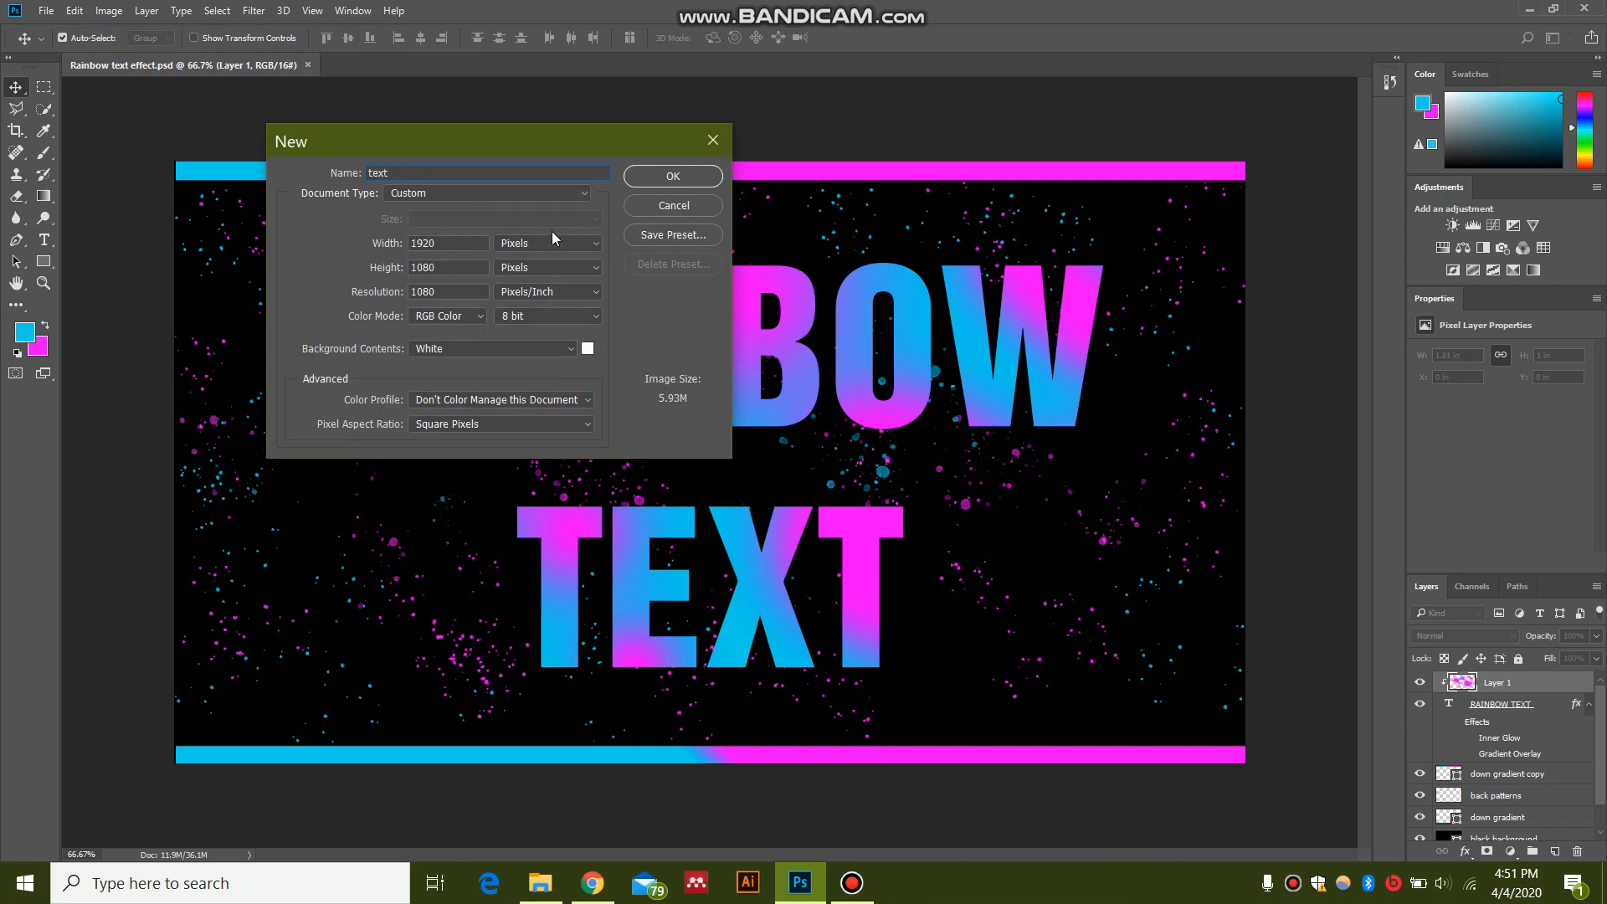
{"action": "left_click", "coordinate": [671, 176]}
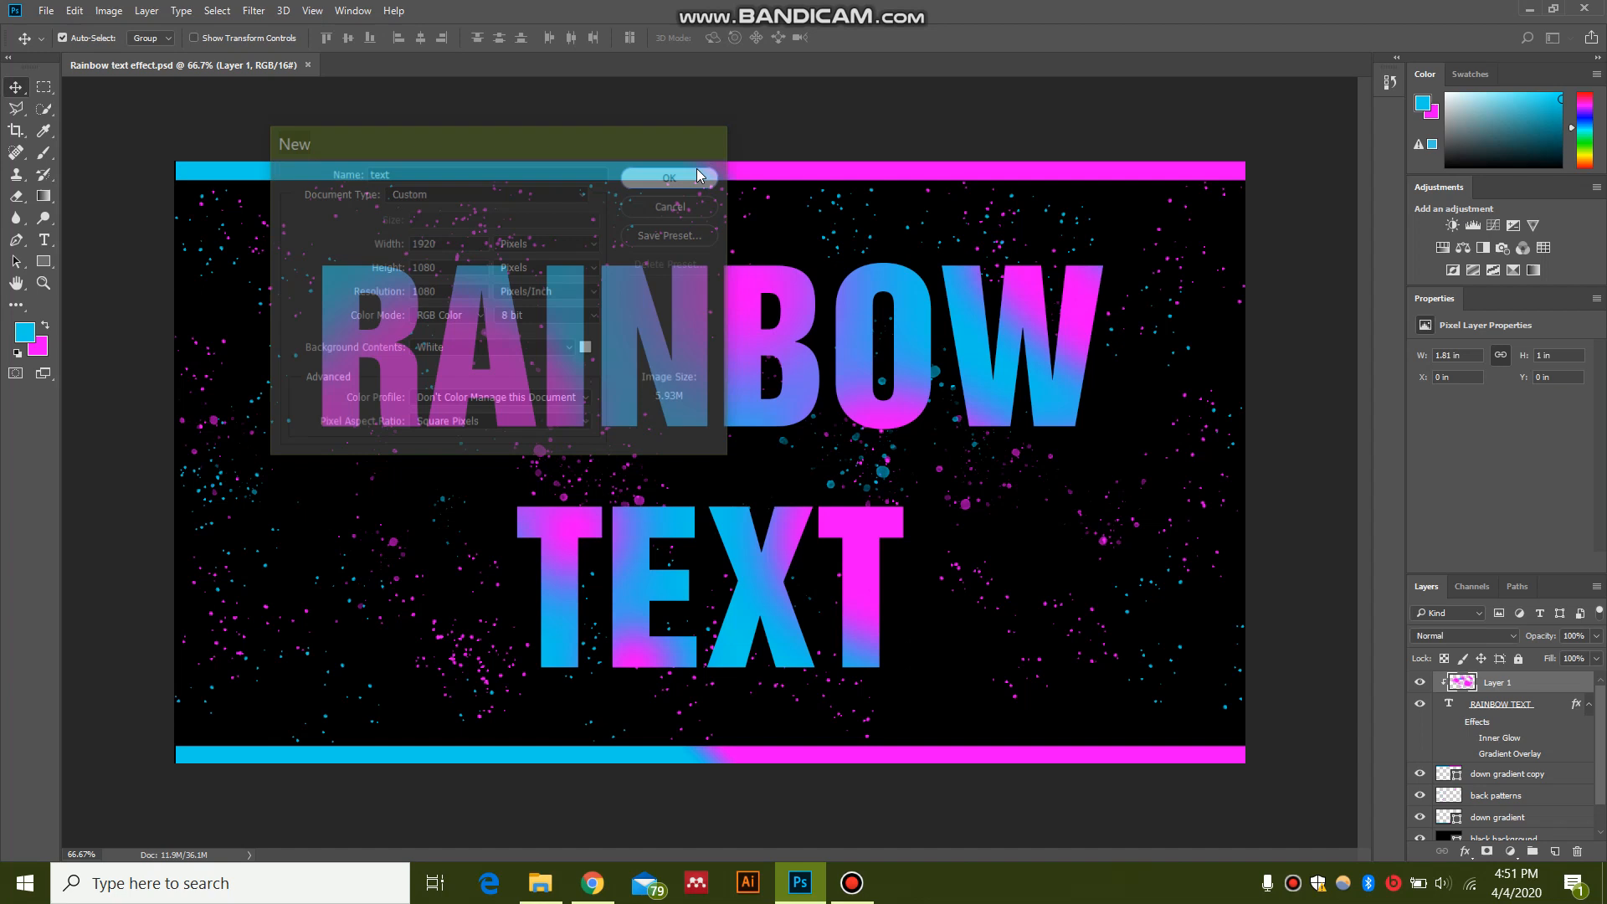
{"action": "left_click", "coordinate": [668, 176]}
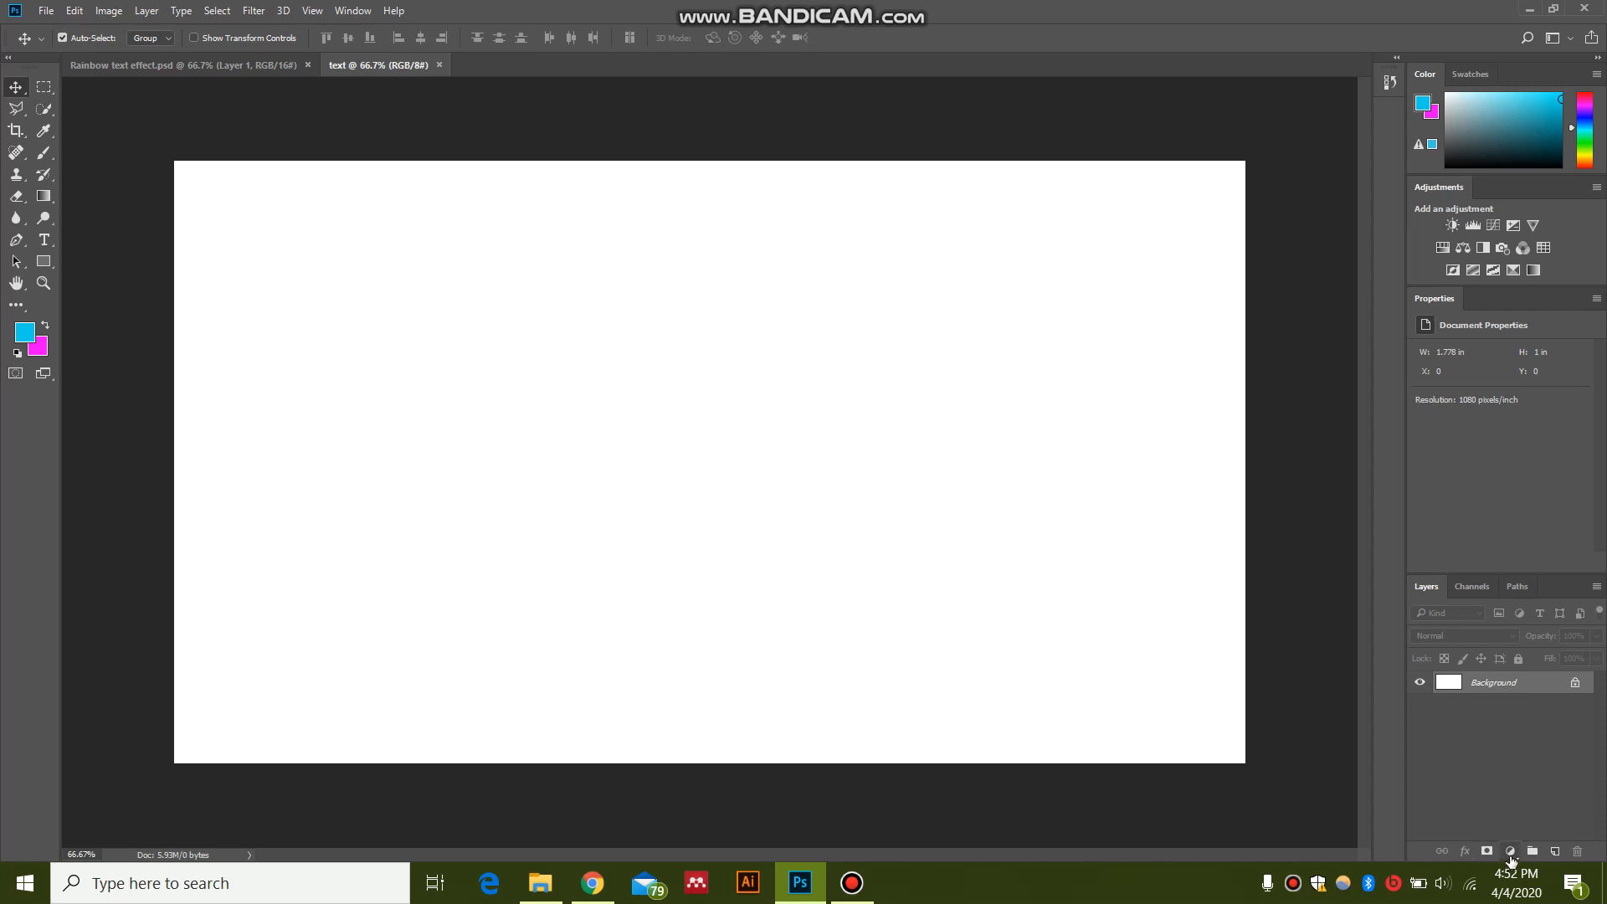
Step: Add a near-black Solid Color fill layer covering the document
{"action": "left_click", "coordinate": [1508, 850]}
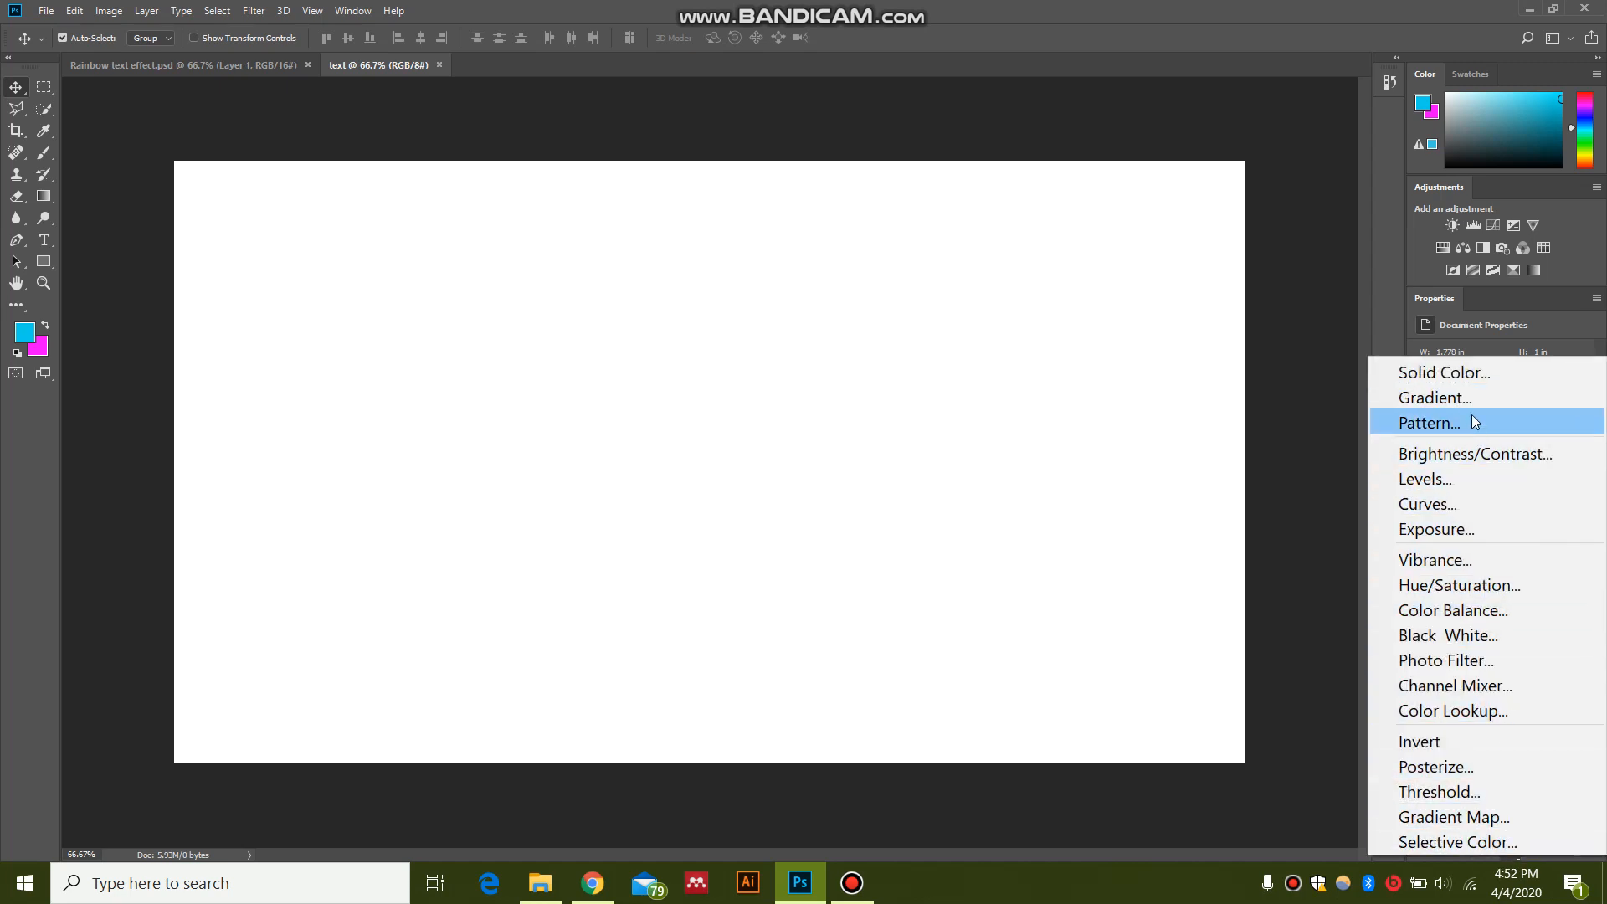
{"action": "left_click", "coordinate": [1443, 372]}
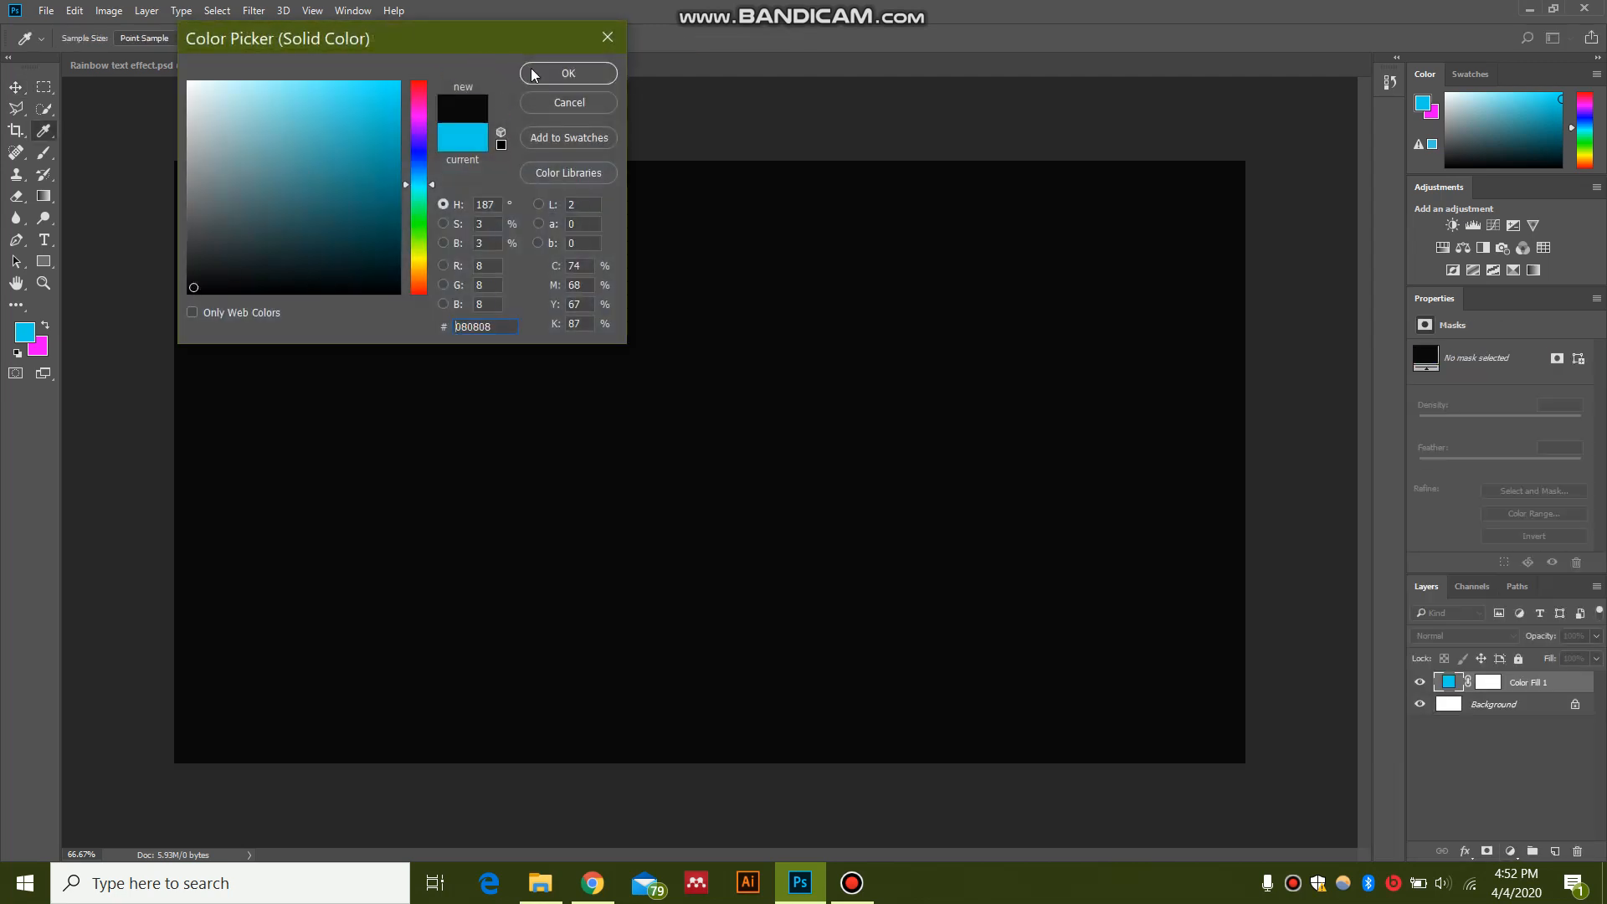
{"action": "left_click", "coordinate": [567, 72]}
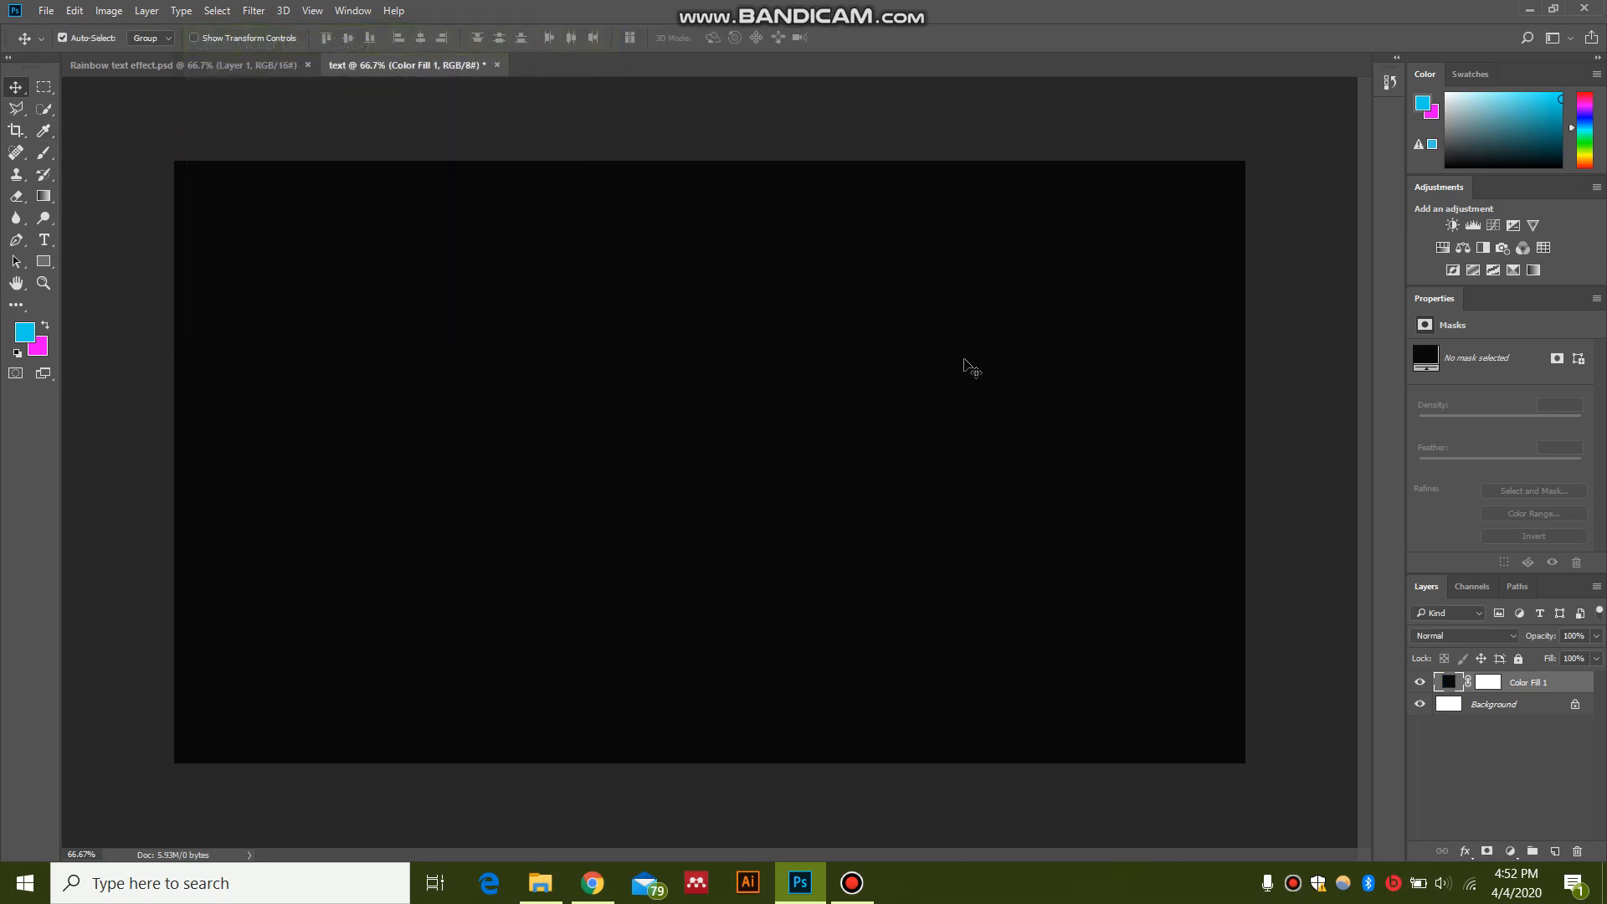
{"action": "mouse_move", "coordinate": [1552, 846]}
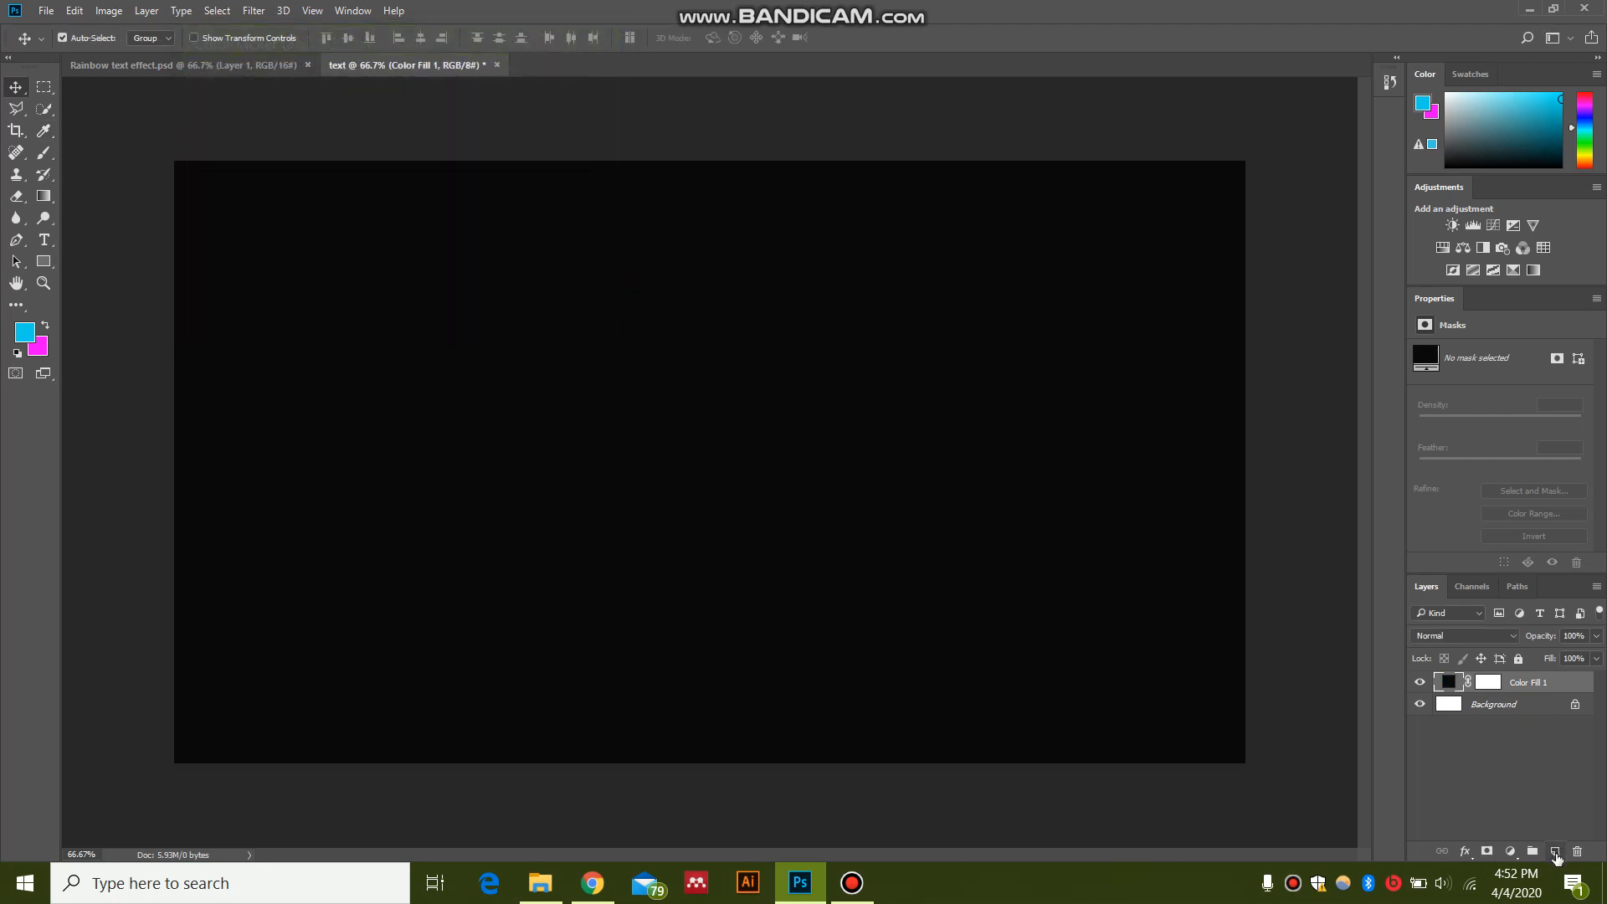
Step: Add an empty layer and begin typing the bold 'RAINBOW' text on the canvas
{"action": "left_click", "coordinate": [1555, 850]}
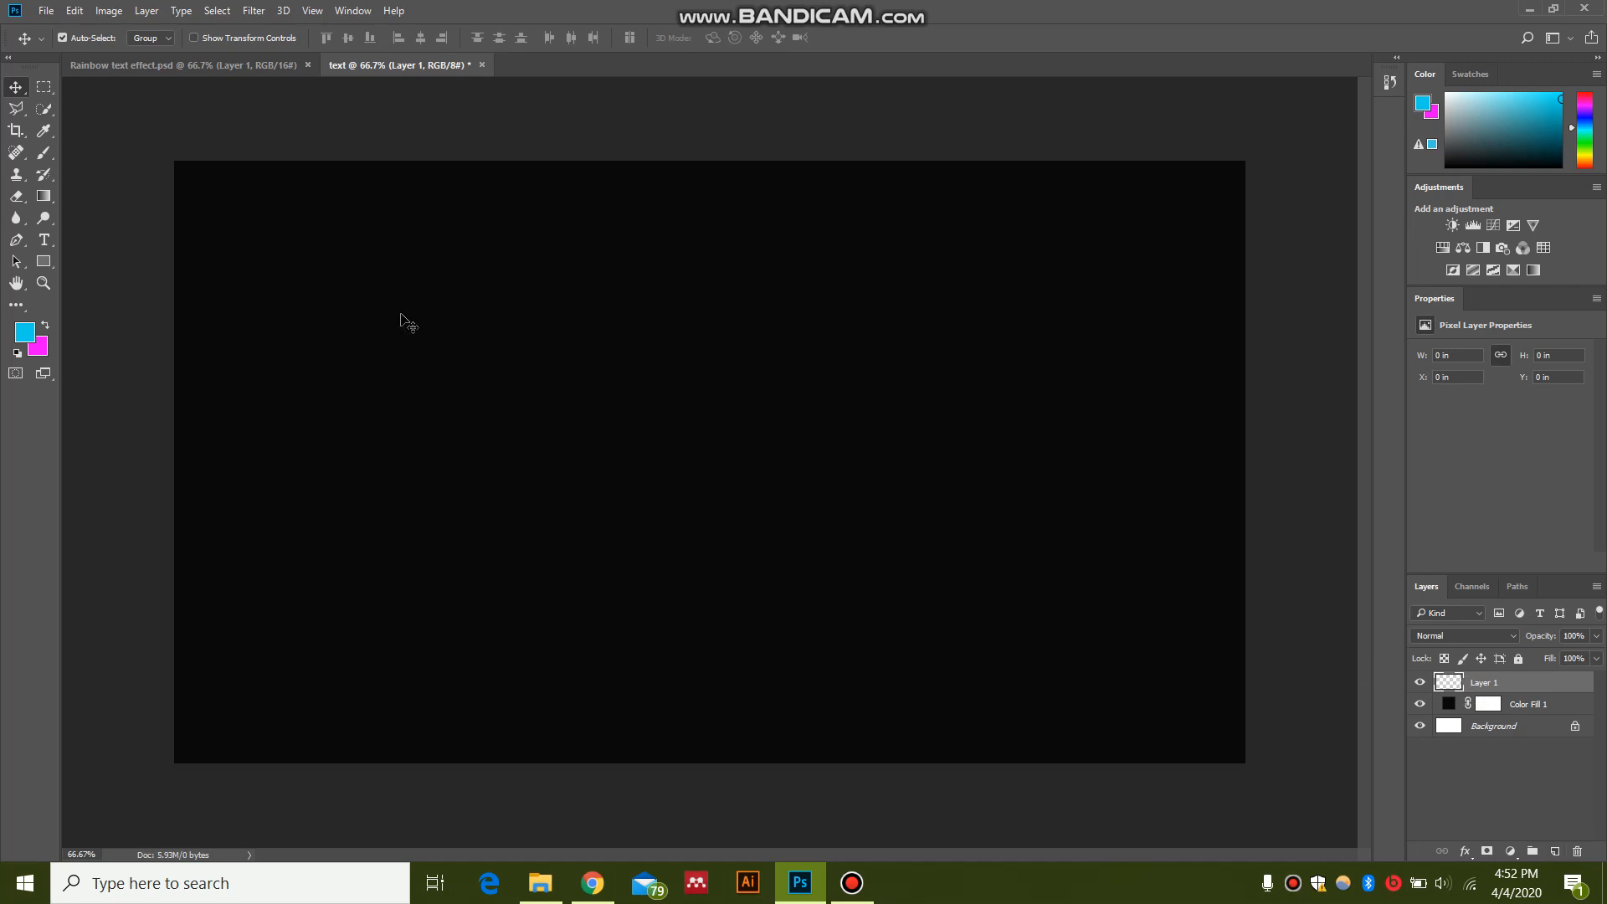
{"action": "mouse_move", "coordinate": [45, 251]}
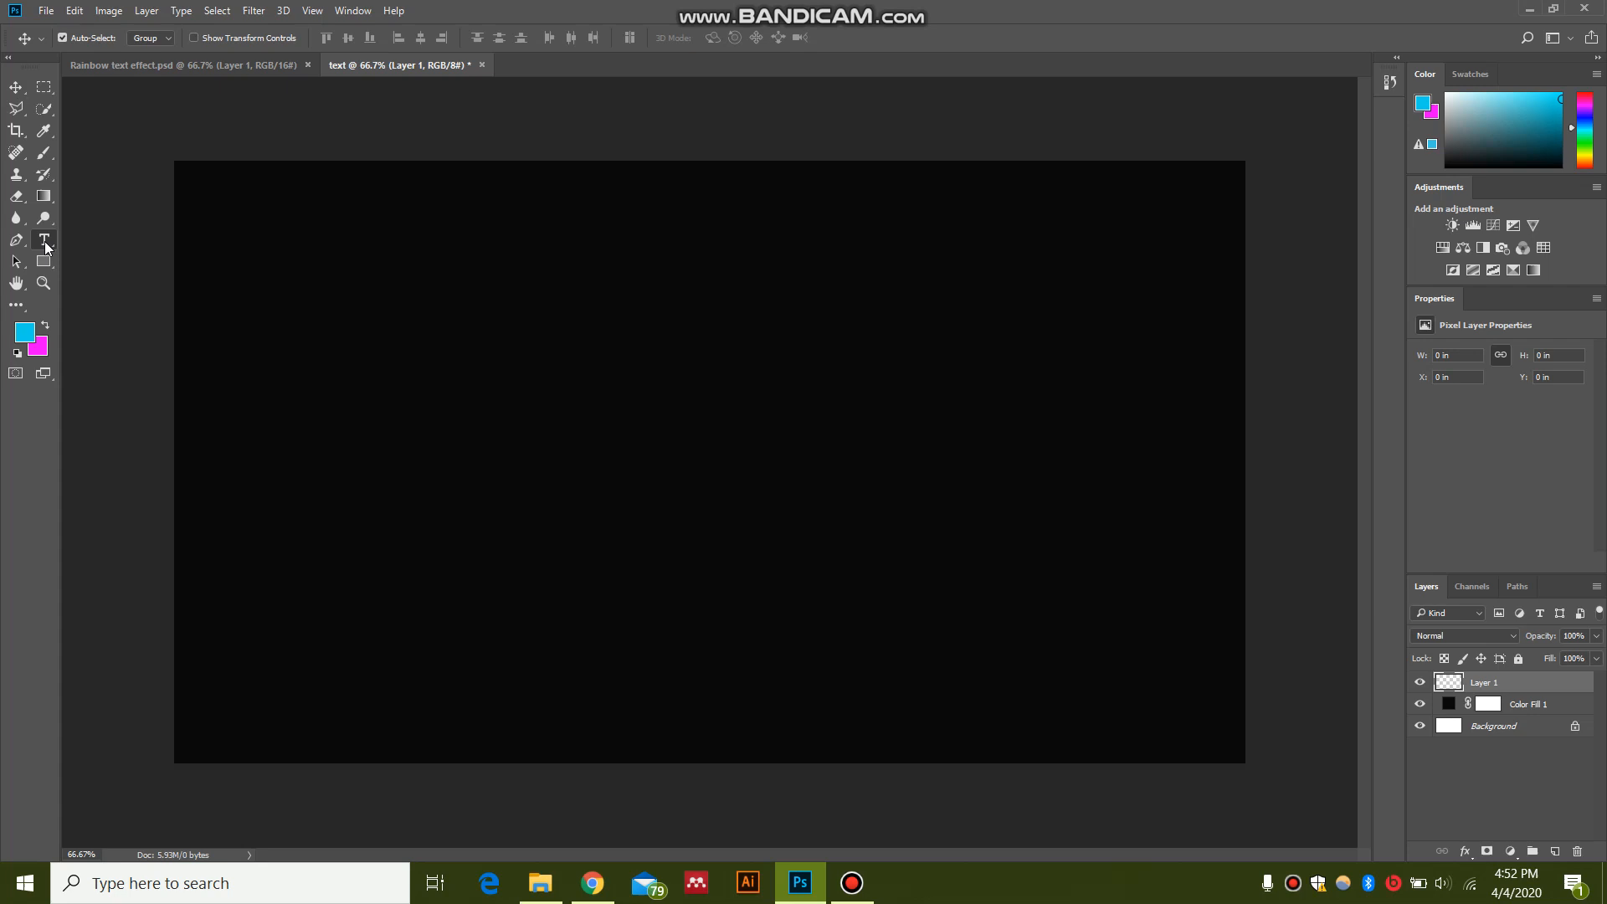
{"action": "left_click", "coordinate": [44, 239]}
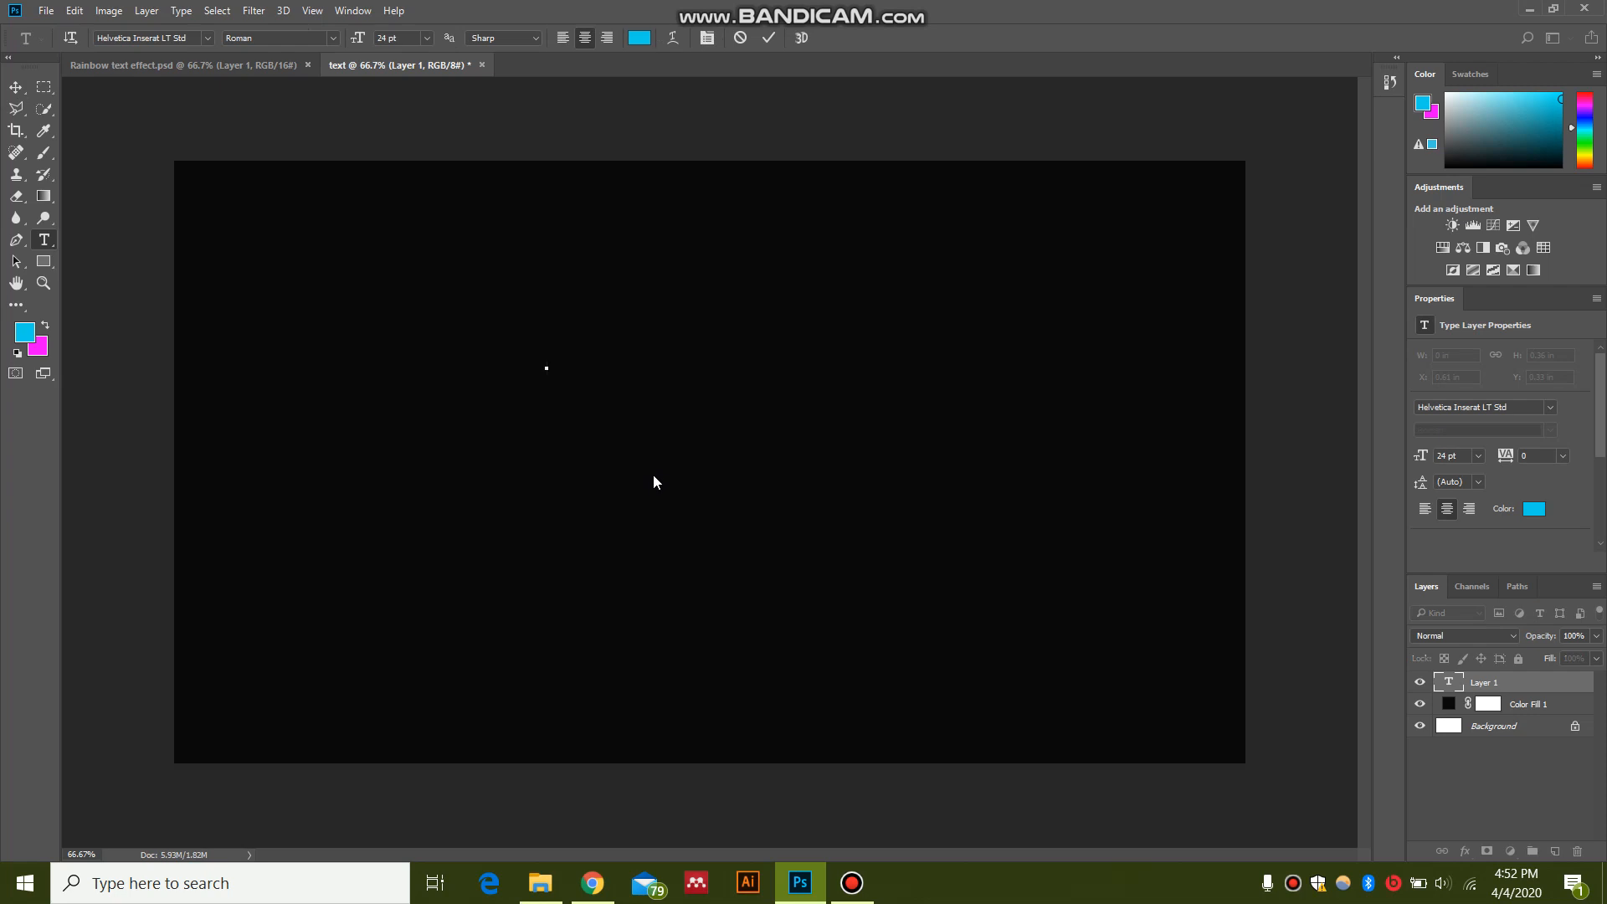
{"action": "type", "text": "R"}
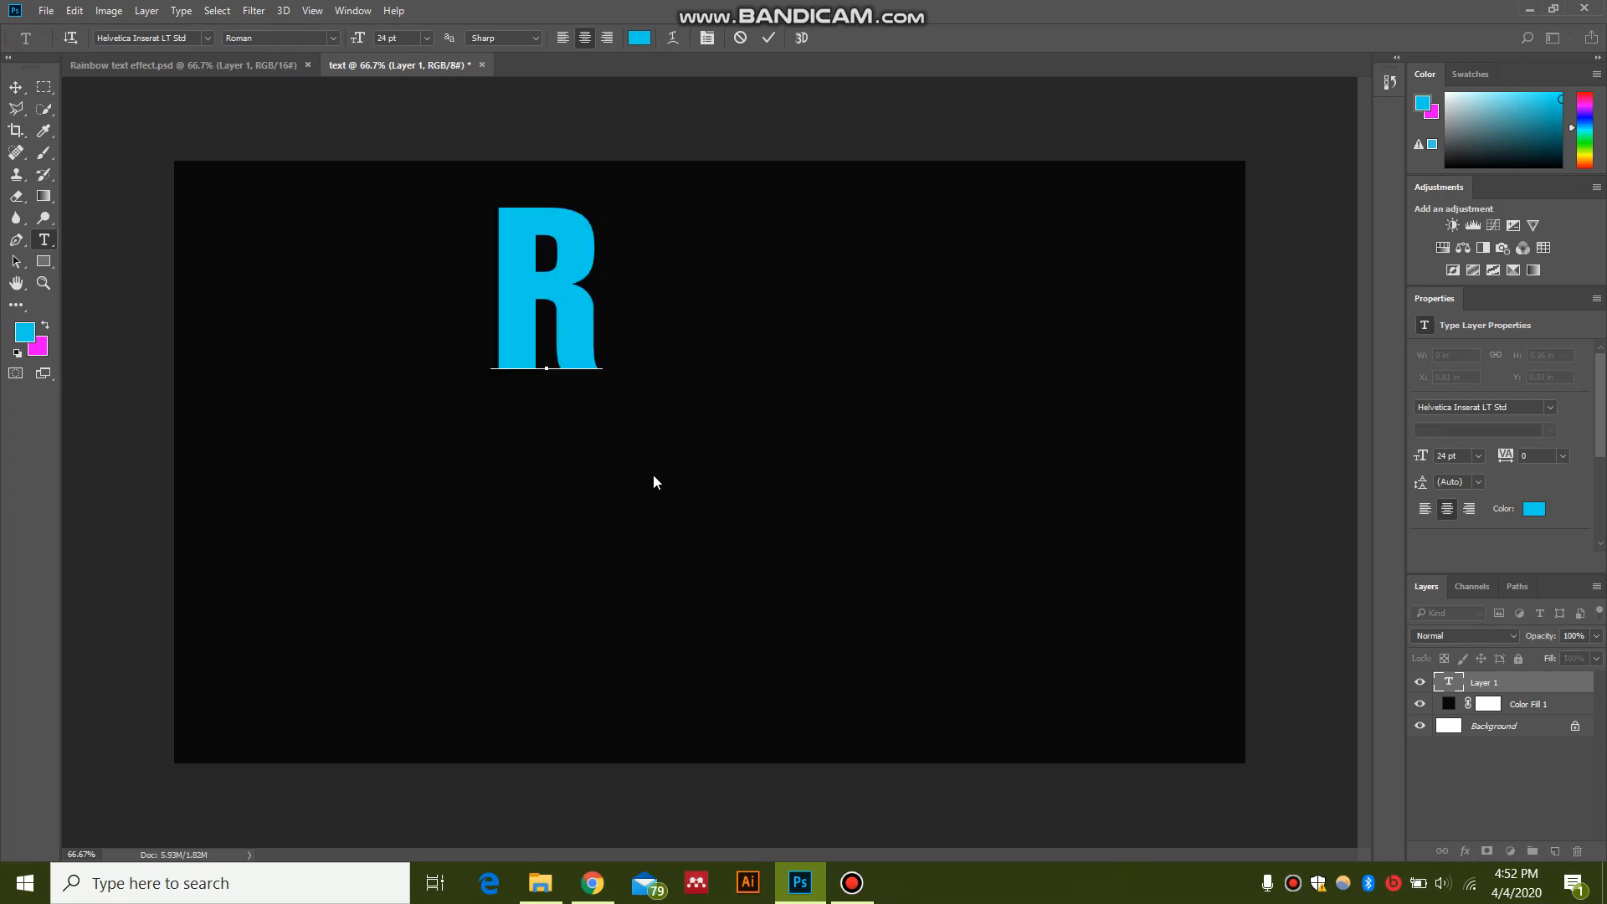
{"action": "type", "text": "AINB"}
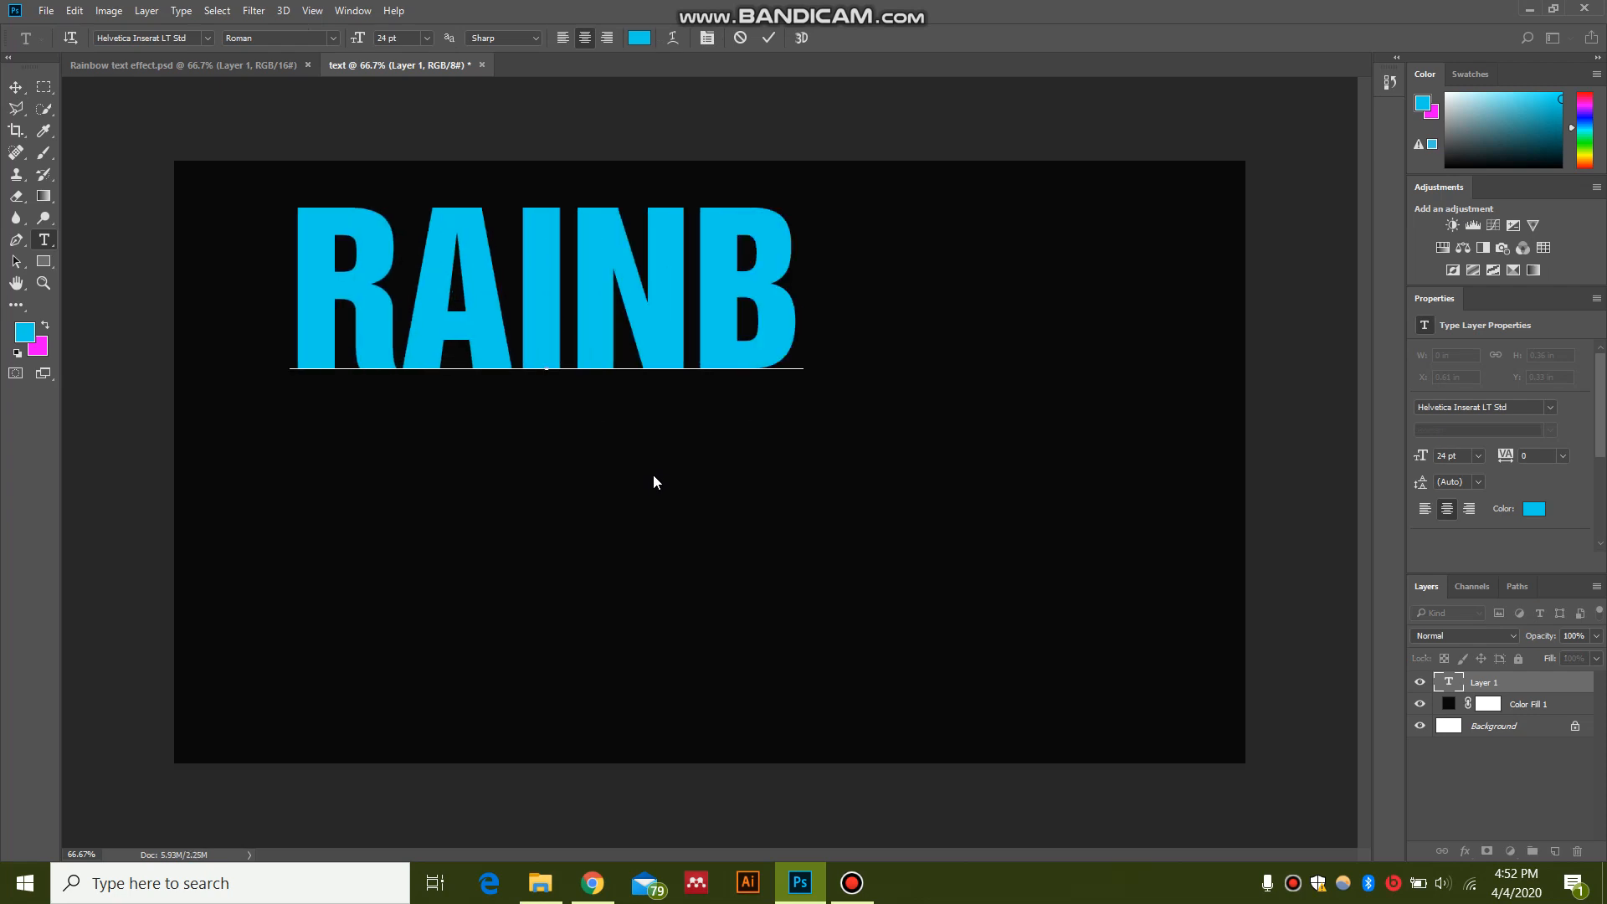
{"action": "type", "text": "OW"}
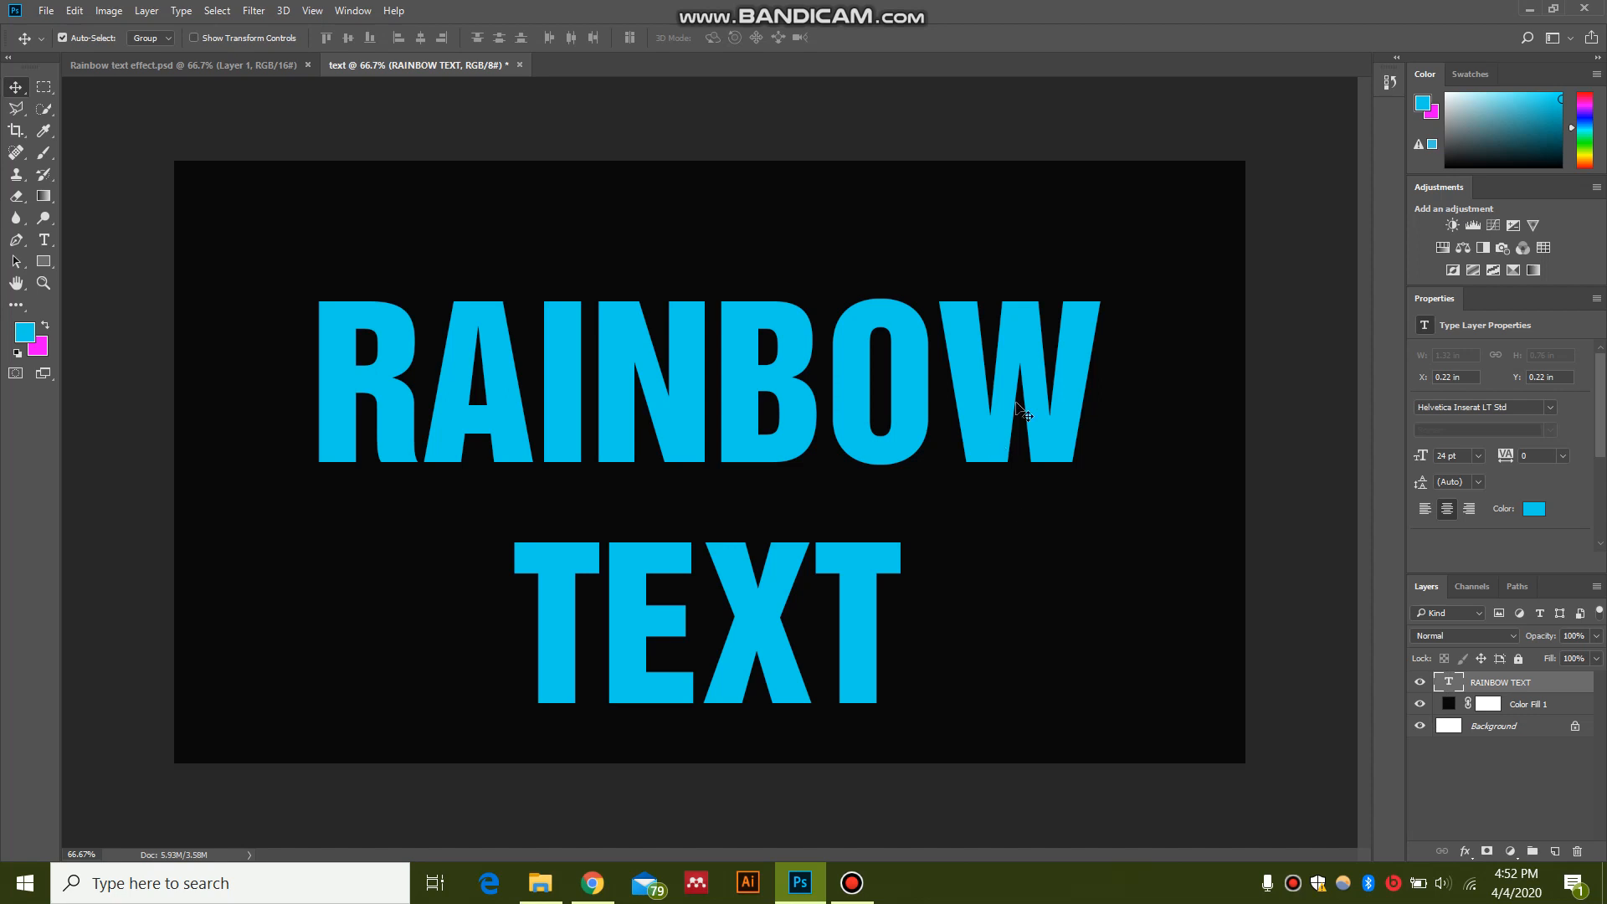
{"action": "mouse_move", "coordinate": [399, 463]}
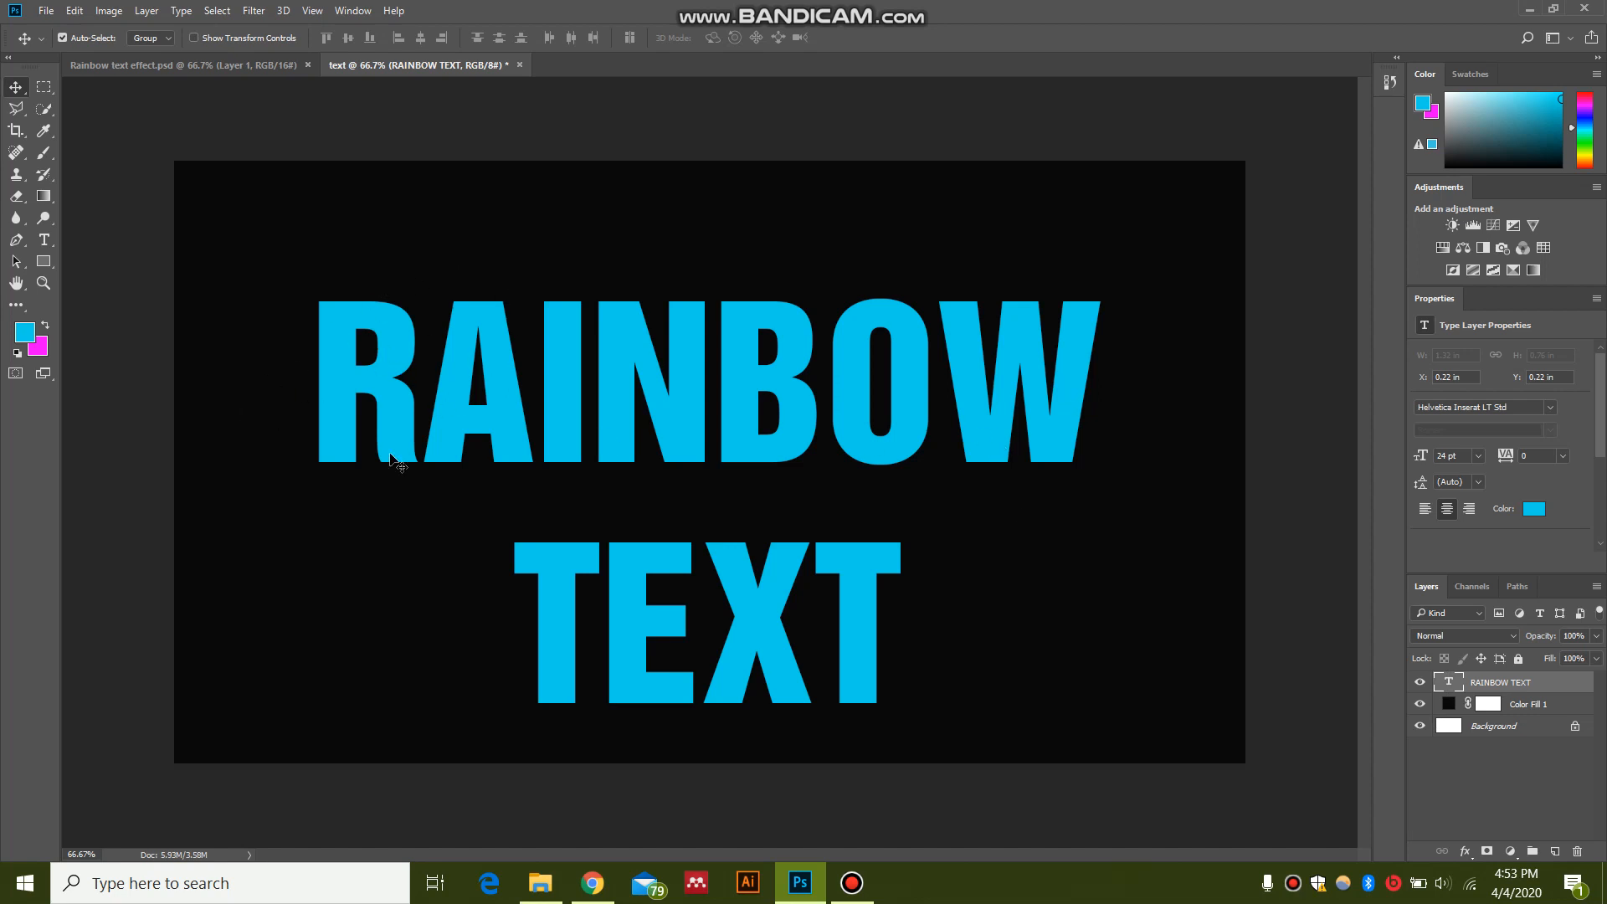
{"action": "mouse_move", "coordinate": [815, 728]}
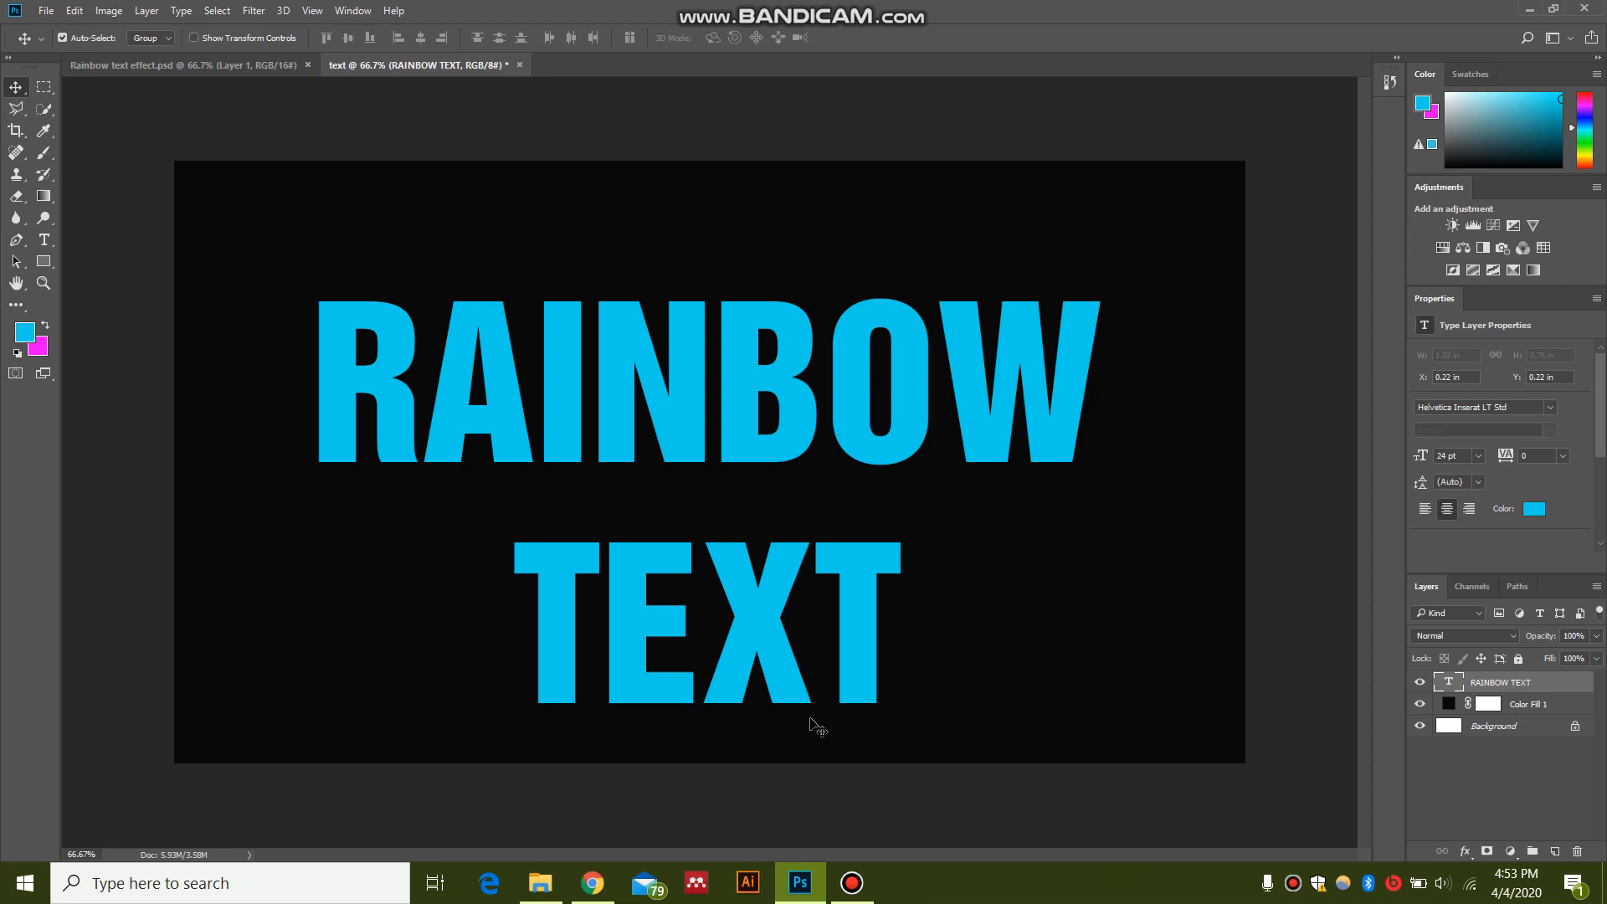
{"action": "mouse_move", "coordinate": [1100, 353]}
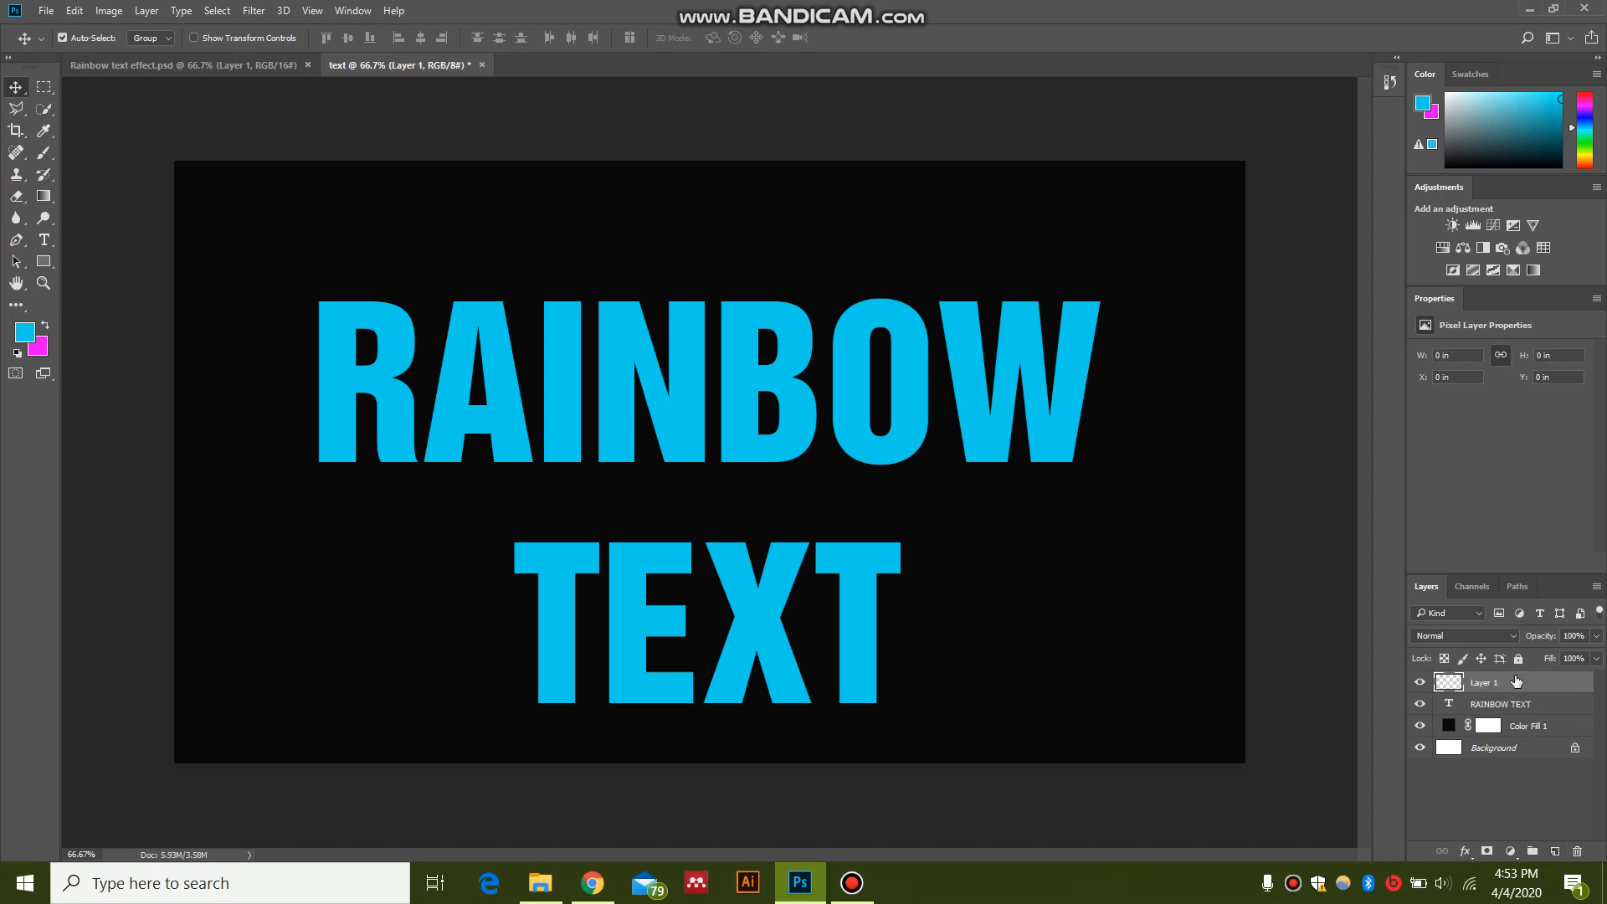
{"action": "mouse_move", "coordinate": [1547, 688]}
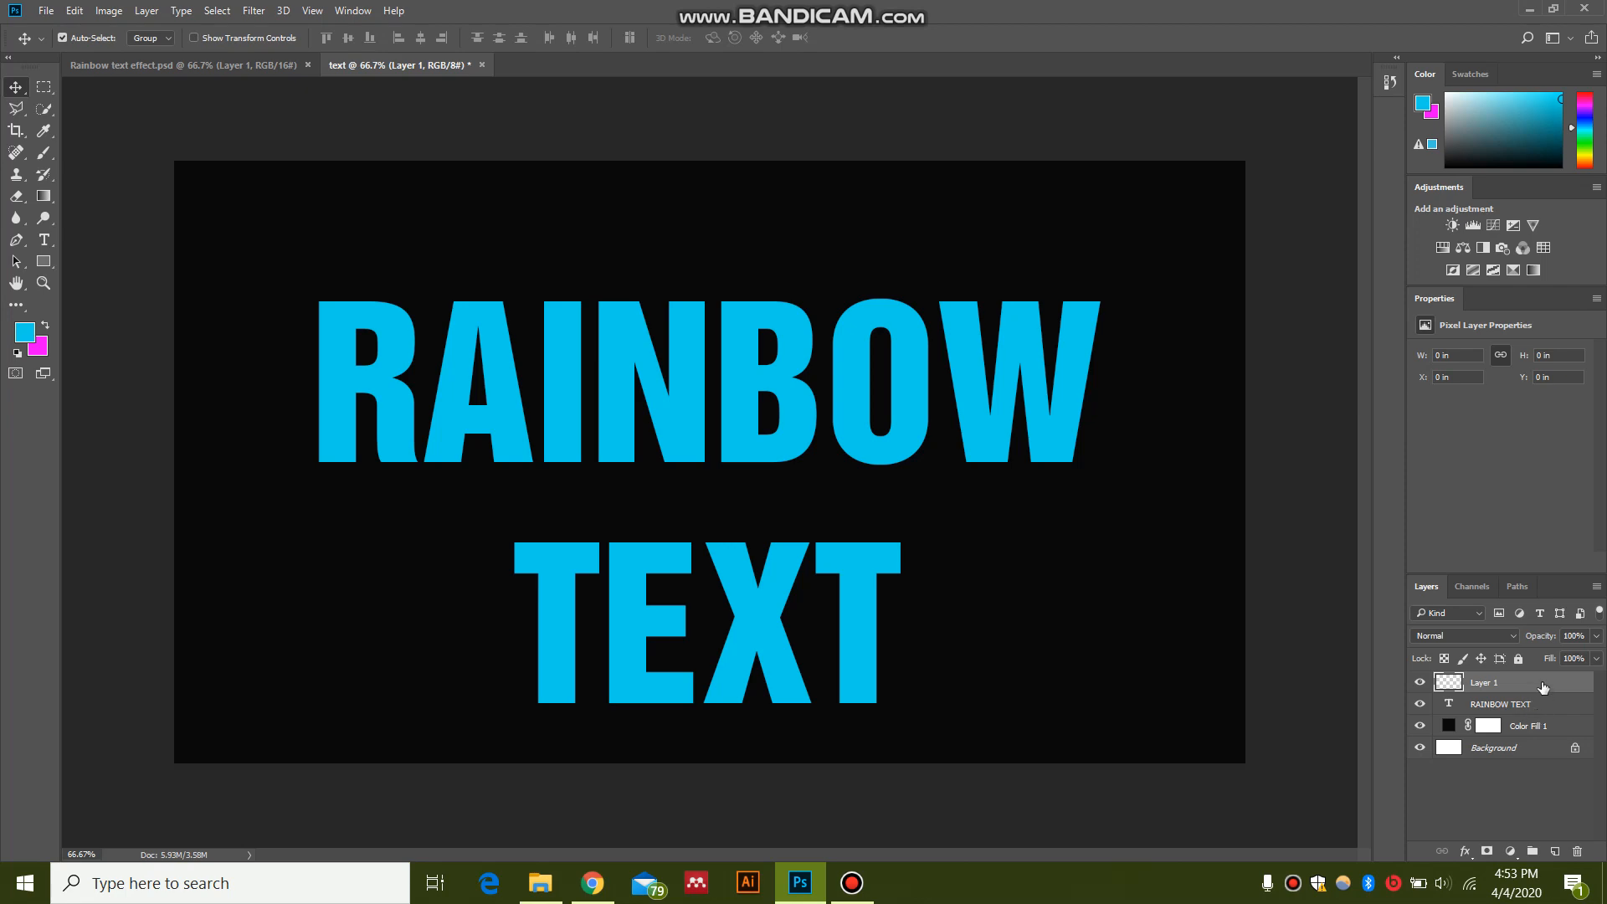
Step: Make Layer 1 a clipping mask so painting shows only inside the letters
{"action": "right_click", "coordinate": [1485, 683]}
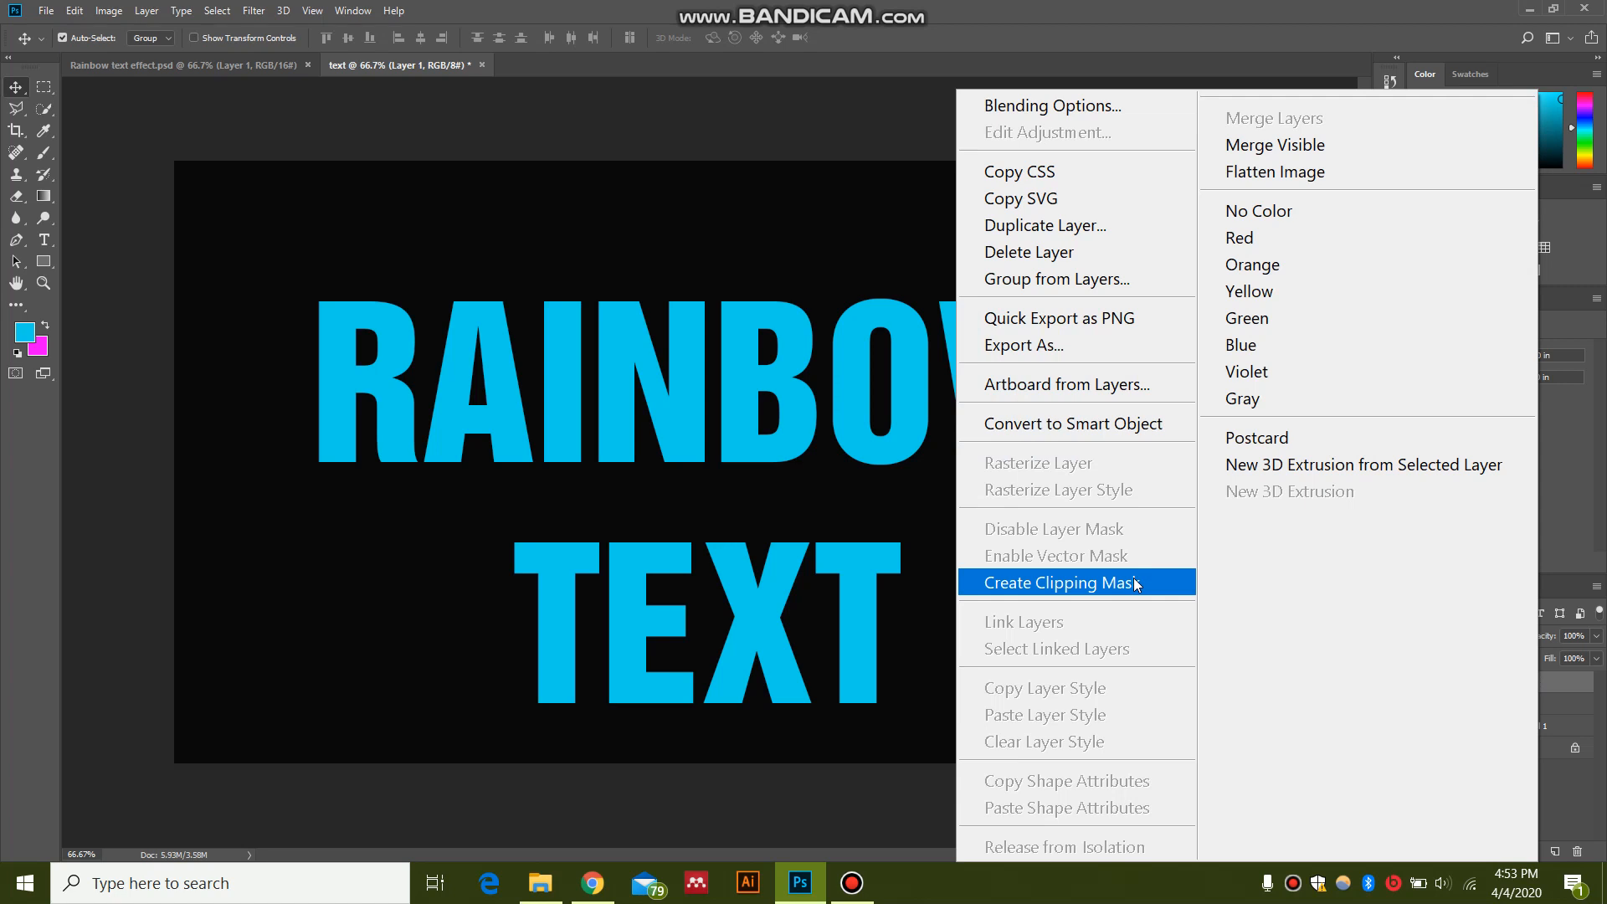
{"action": "left_click", "coordinate": [1062, 582]}
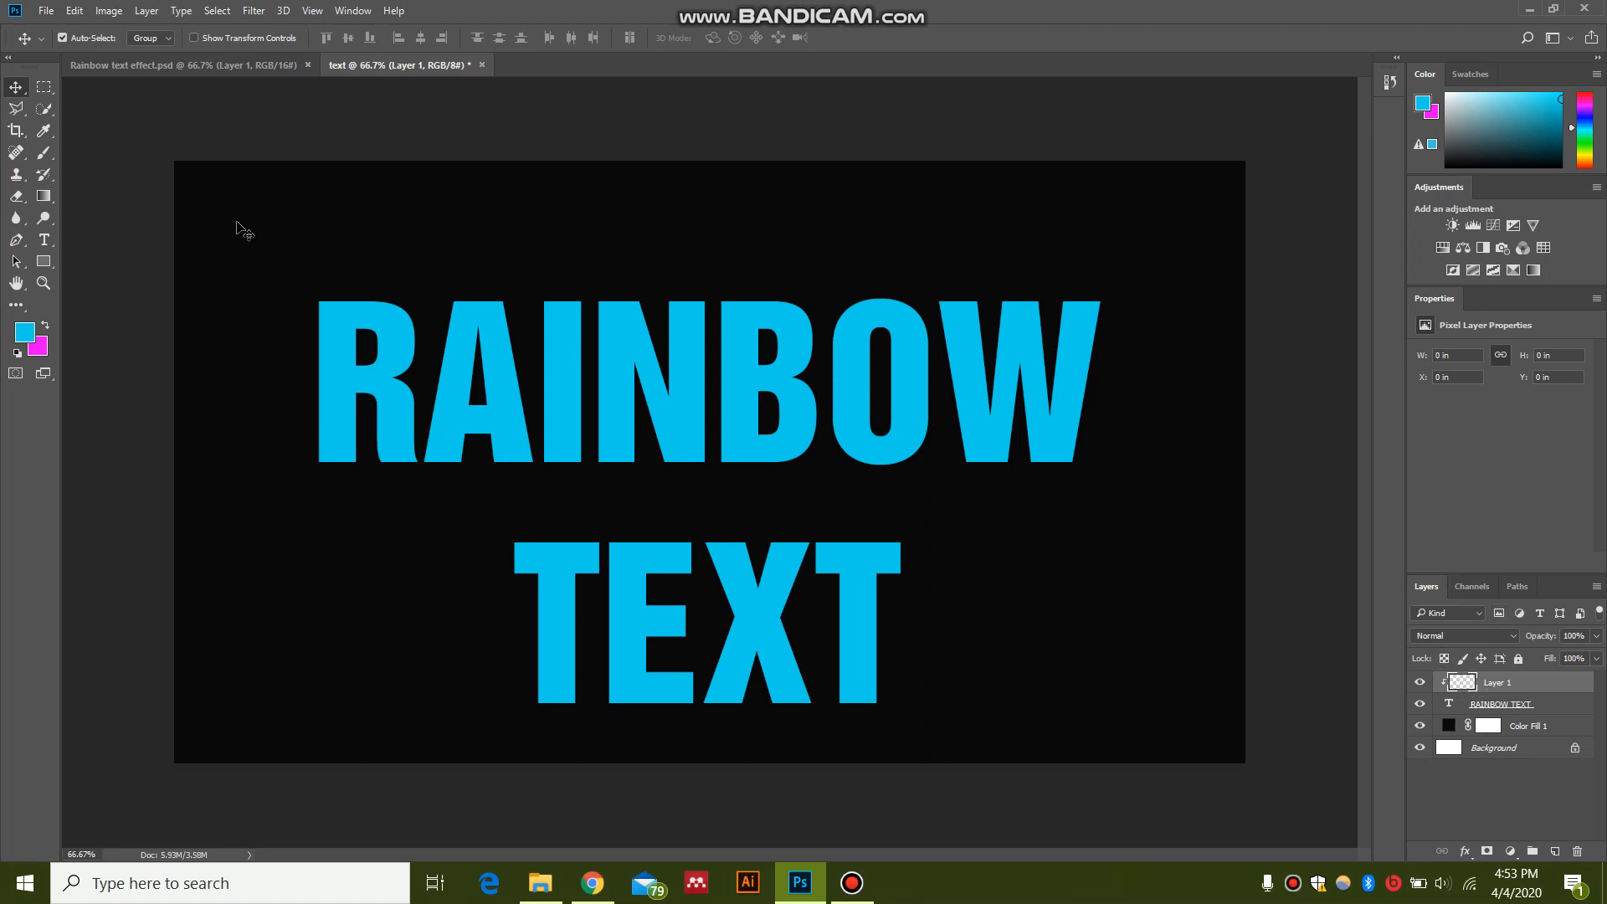
{"action": "mouse_move", "coordinate": [376, 376]}
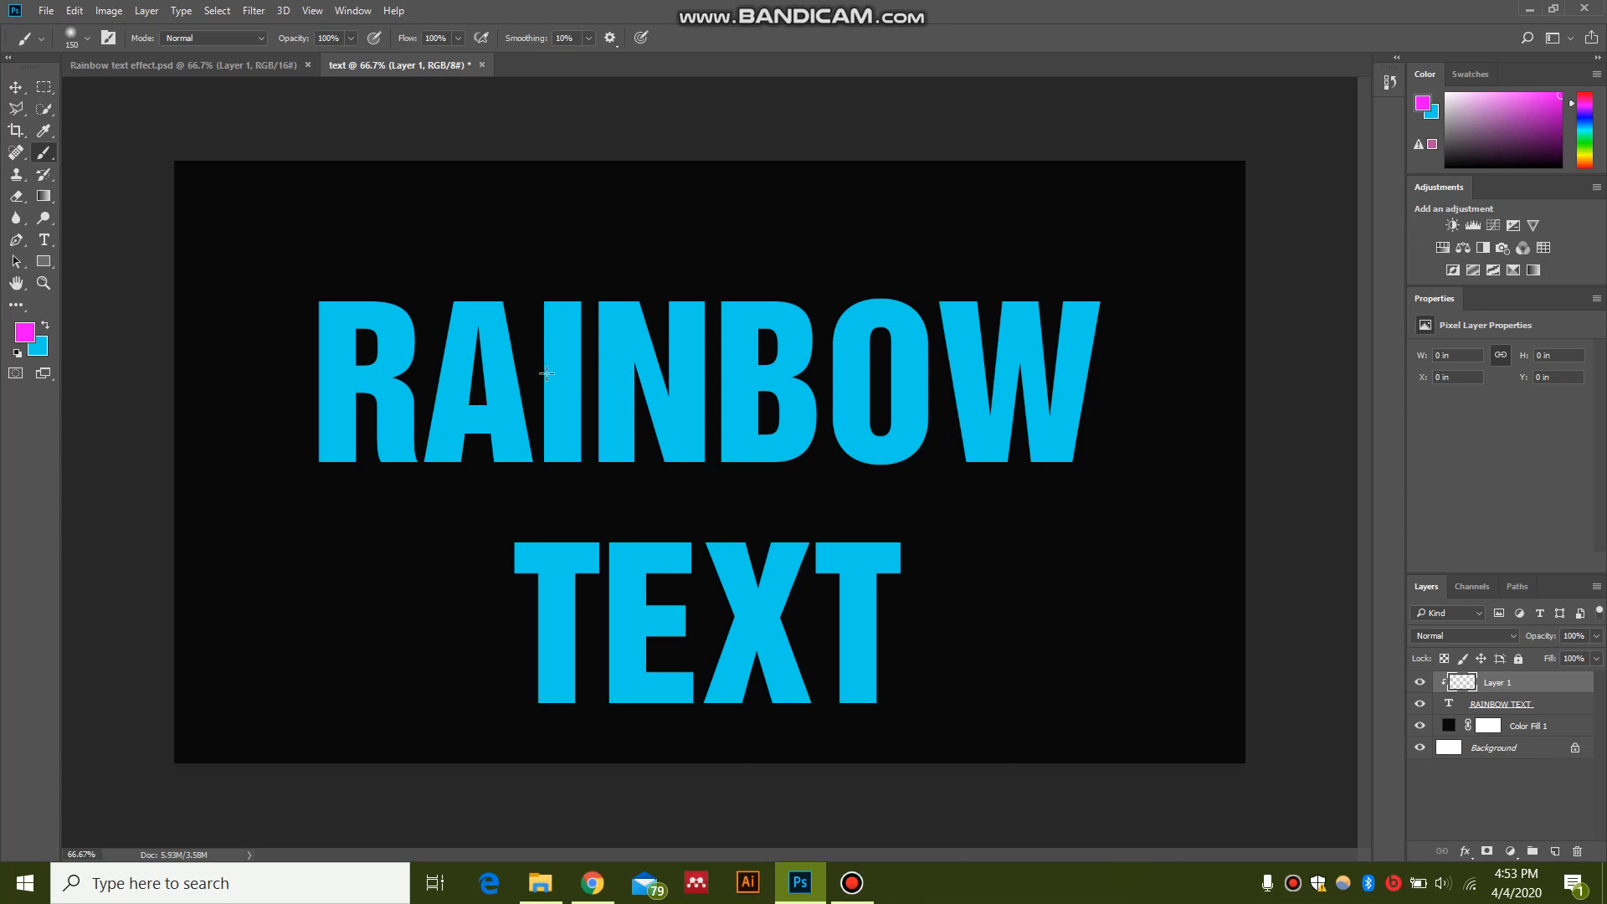
{"action": "mouse_move", "coordinate": [389, 209]}
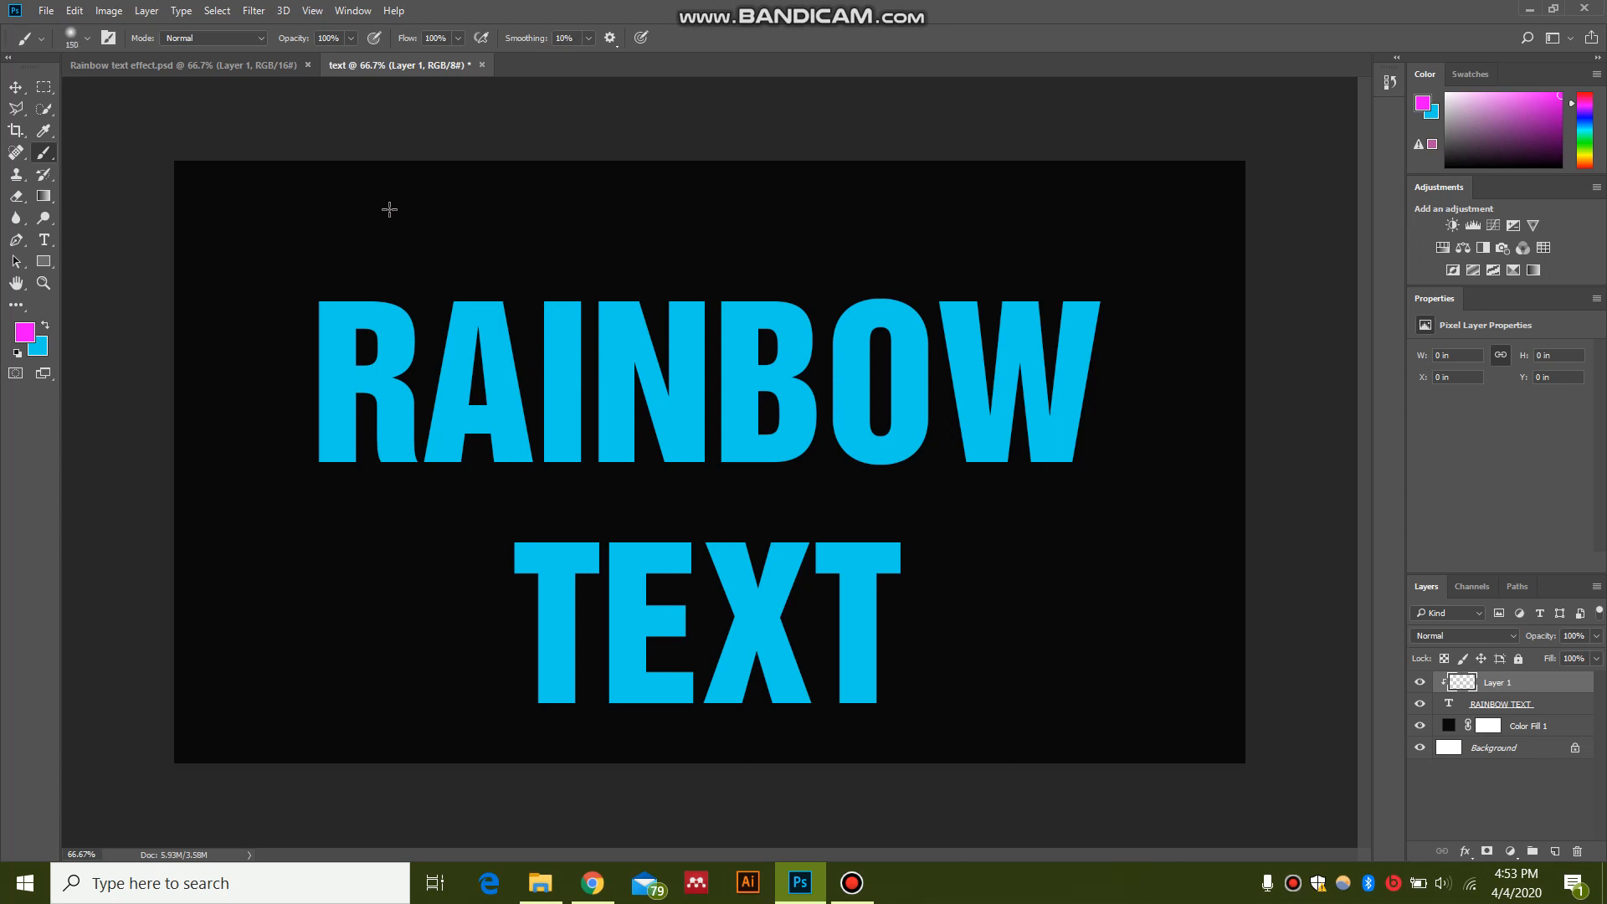
{"action": "mouse_move", "coordinate": [518, 201]}
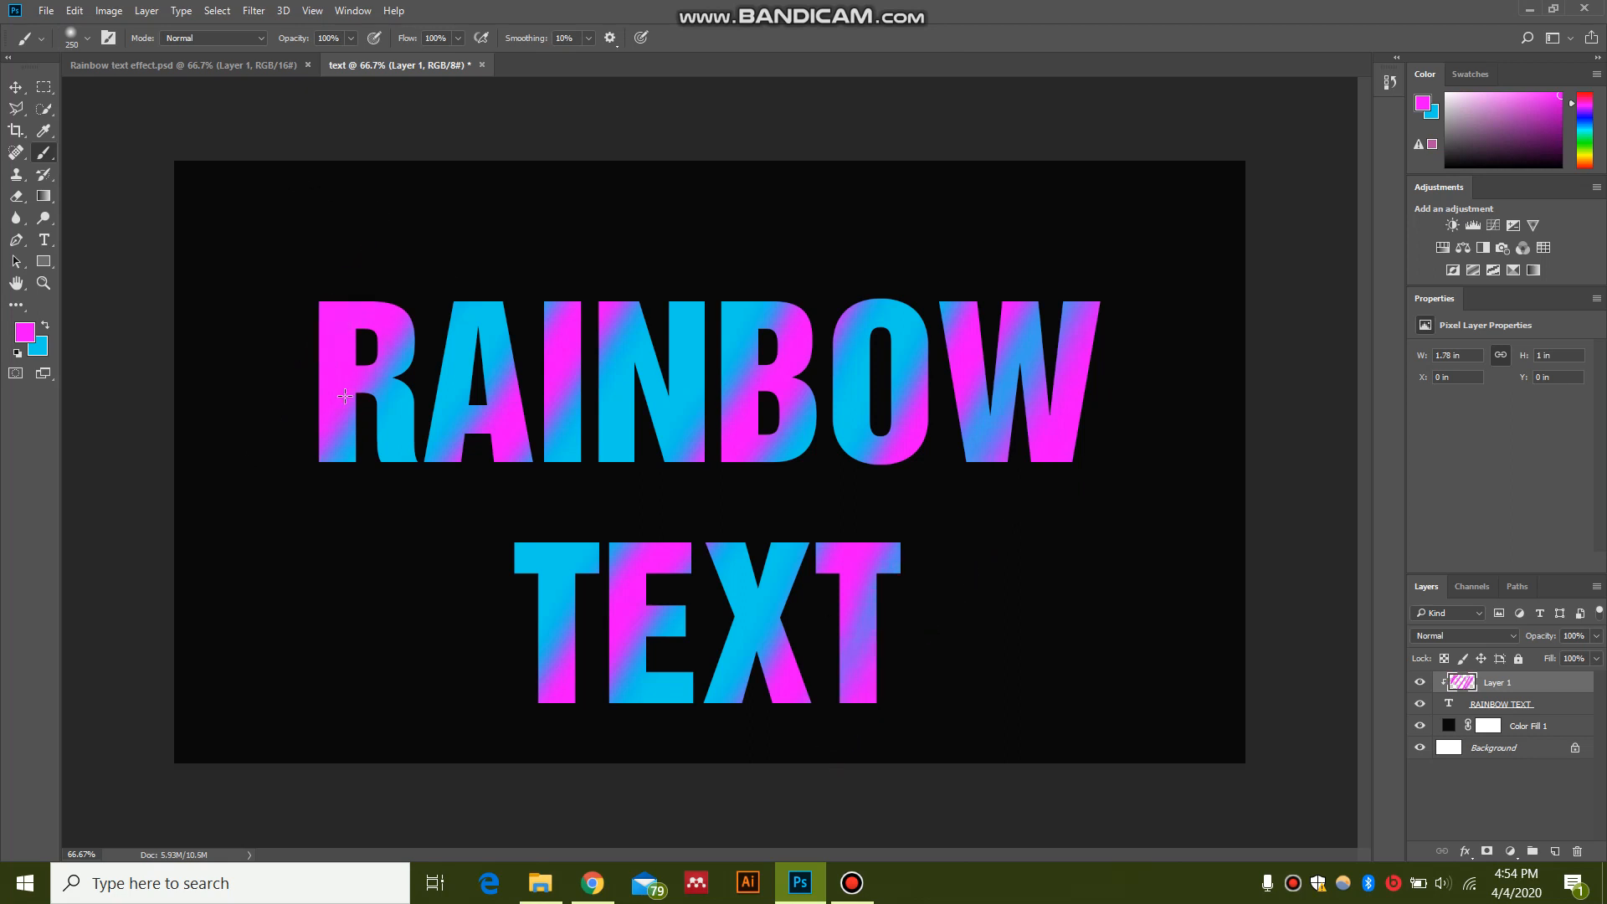
{"action": "mouse_move", "coordinate": [1231, 506]}
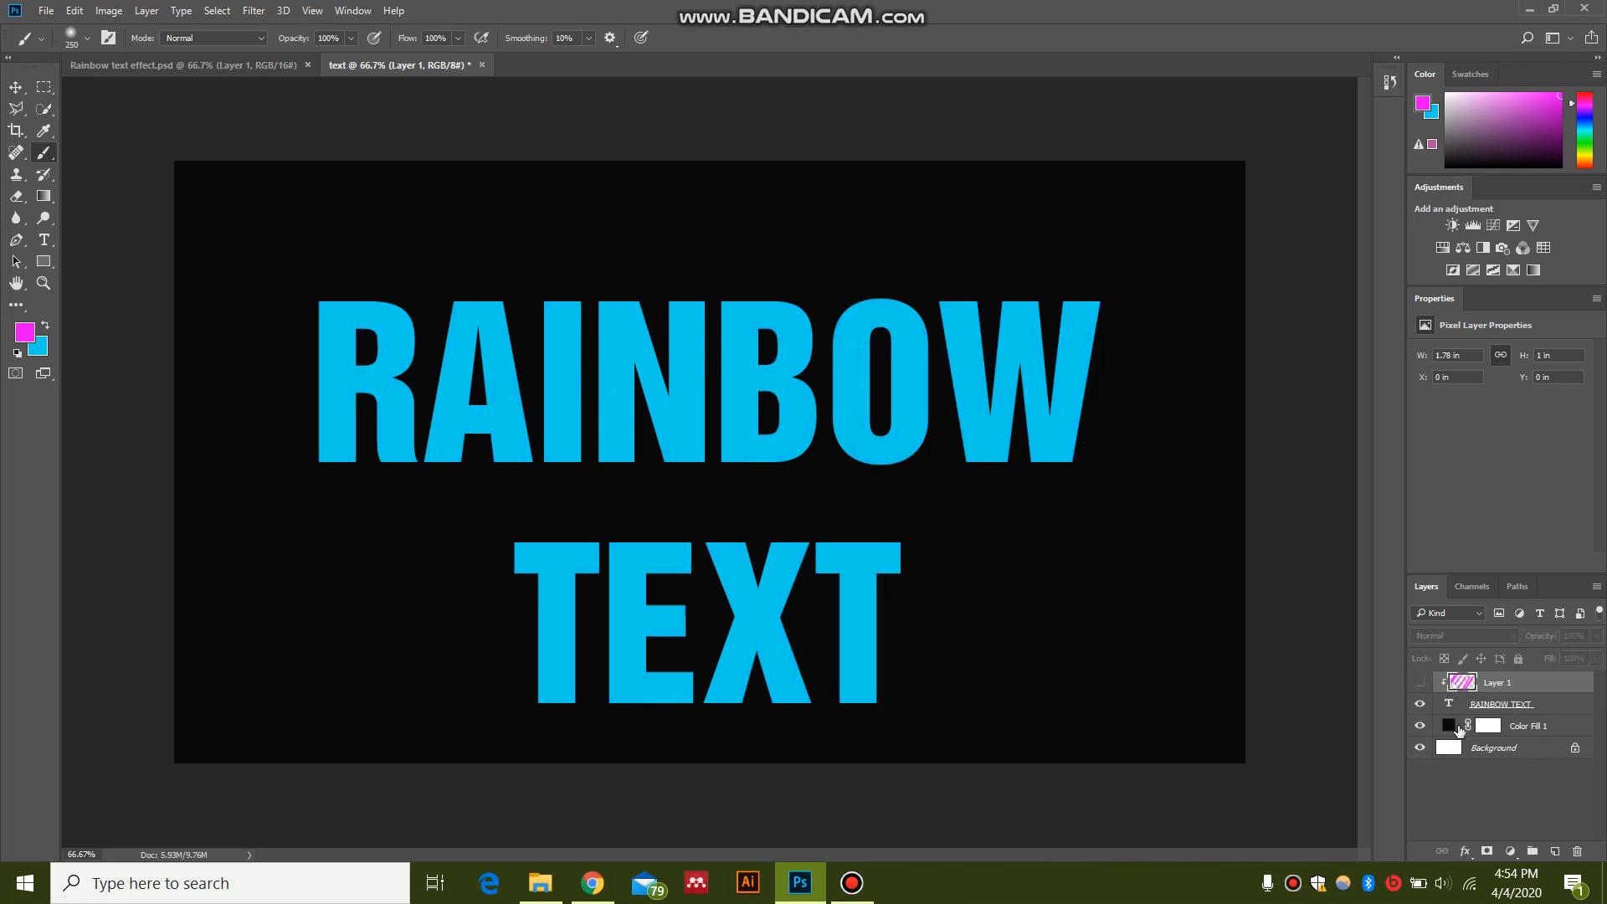
Step: Hide the painted Layer 1 and select the RAINBOW TEXT layer for styling
{"action": "left_click", "coordinate": [1448, 705]}
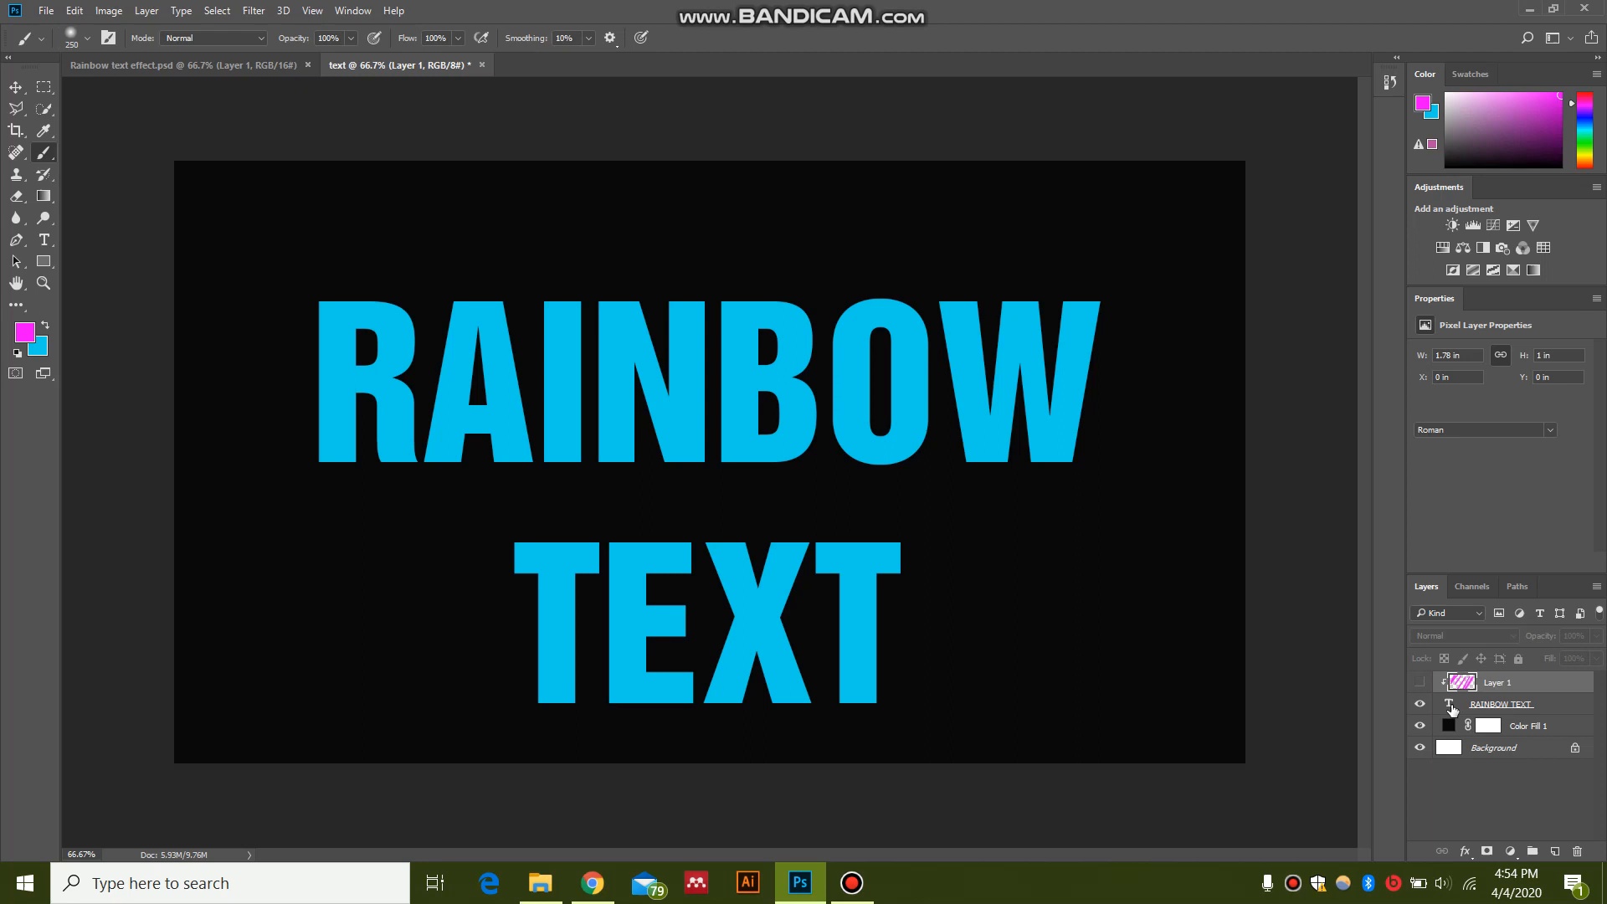
{"action": "left_click", "coordinate": [1500, 705]}
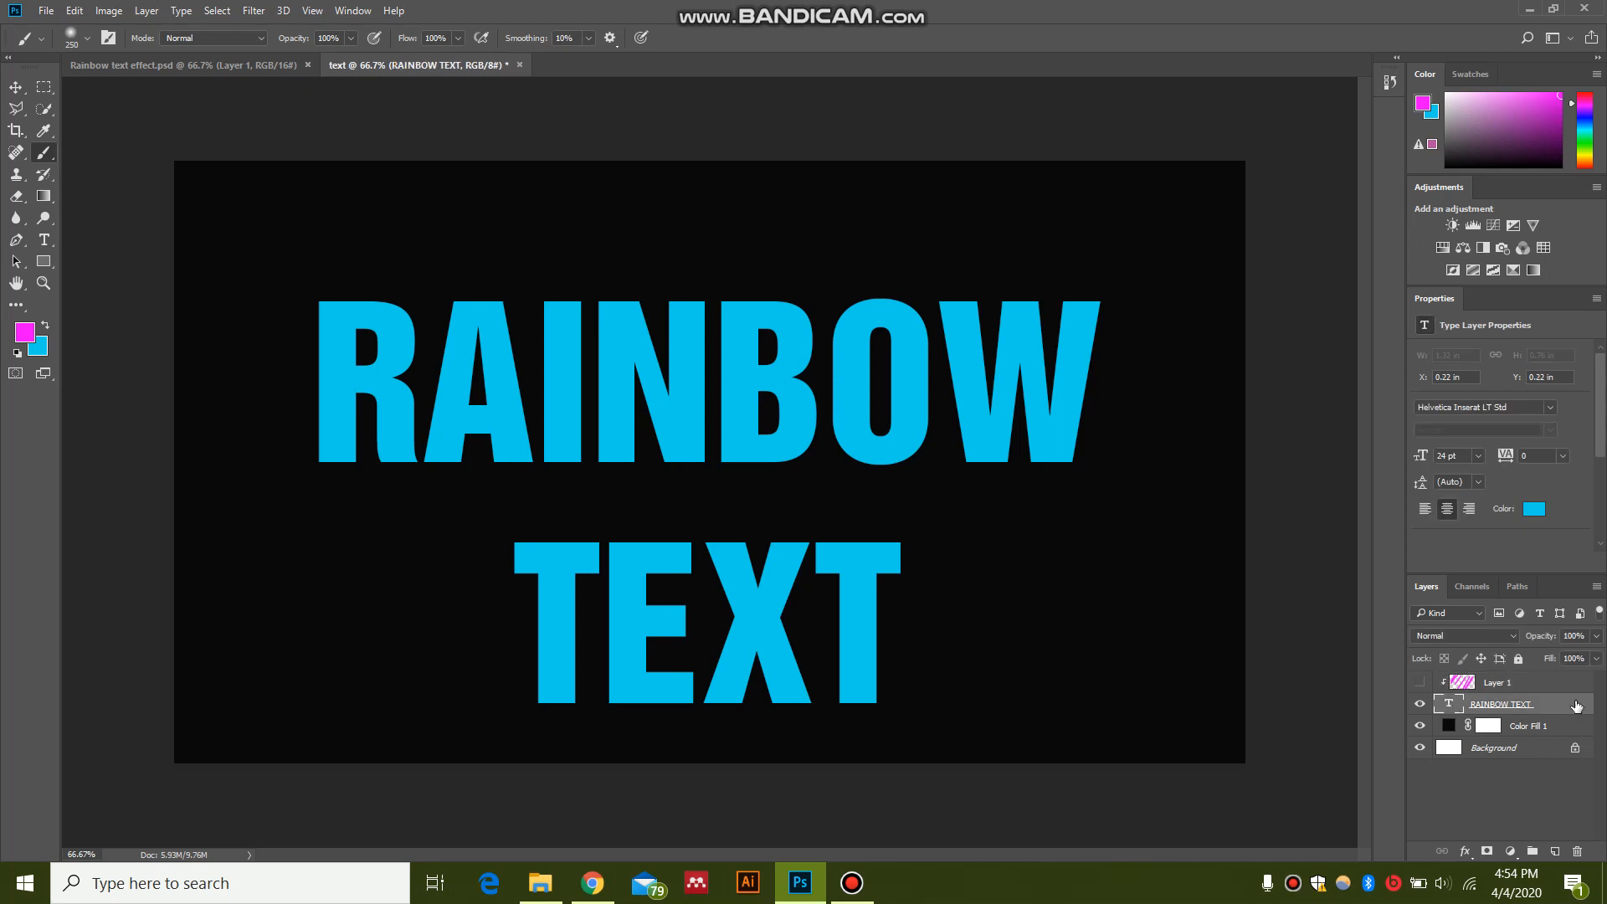
{"action": "mouse_move", "coordinate": [1573, 710]}
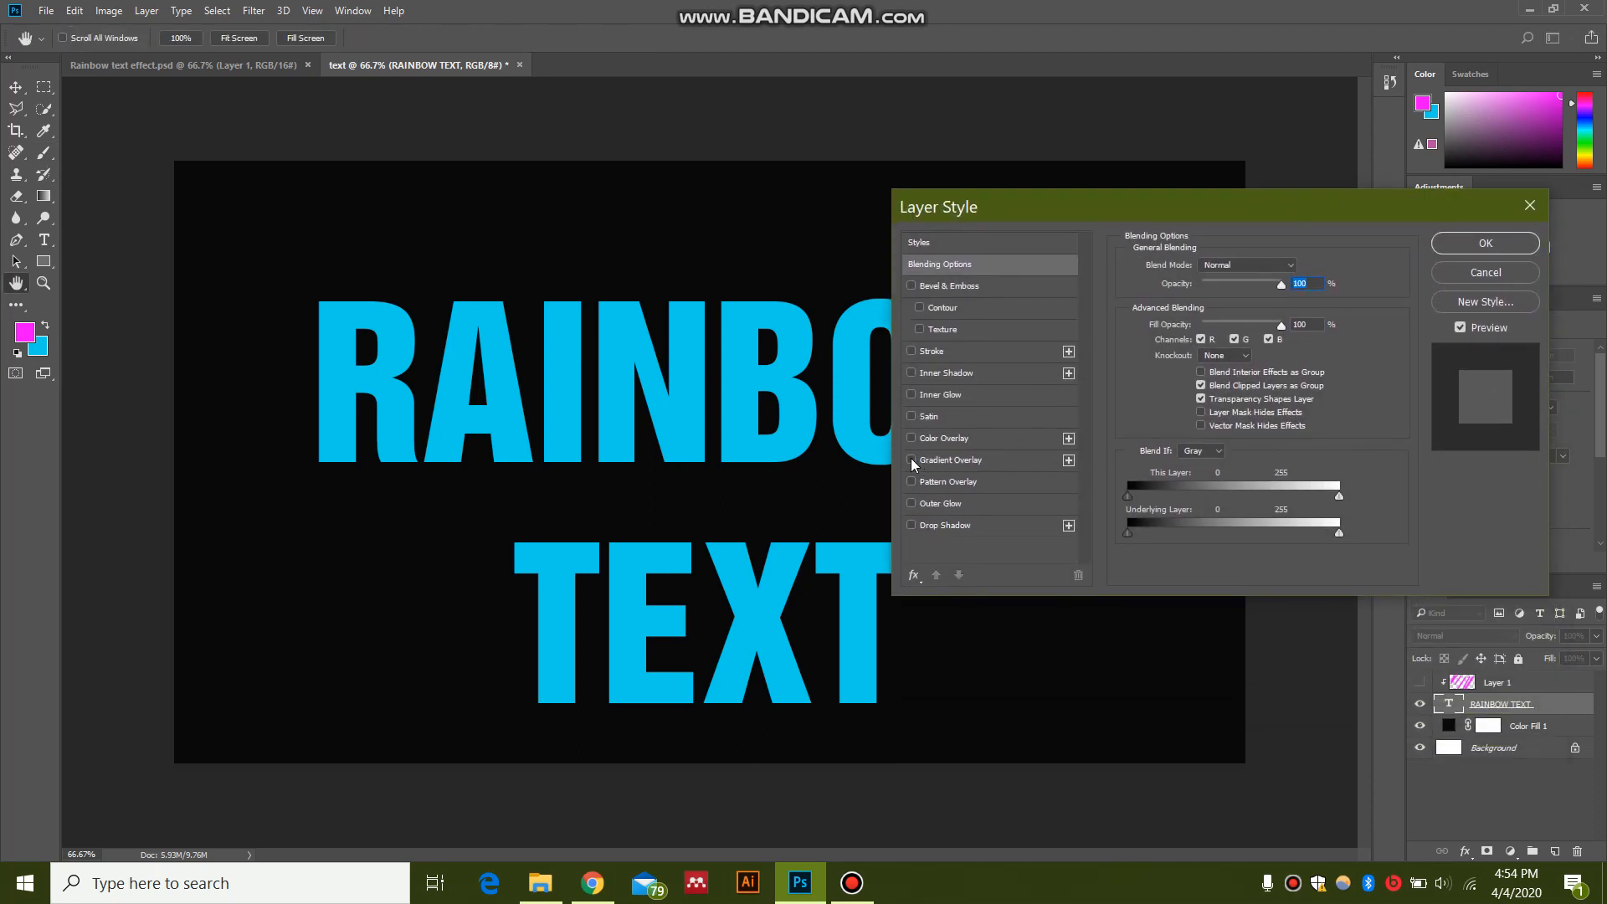
Step: Apply a cyan-to-magenta Gradient Overlay layer style to the RAINBOW TEXT
{"action": "left_click", "coordinate": [911, 459]}
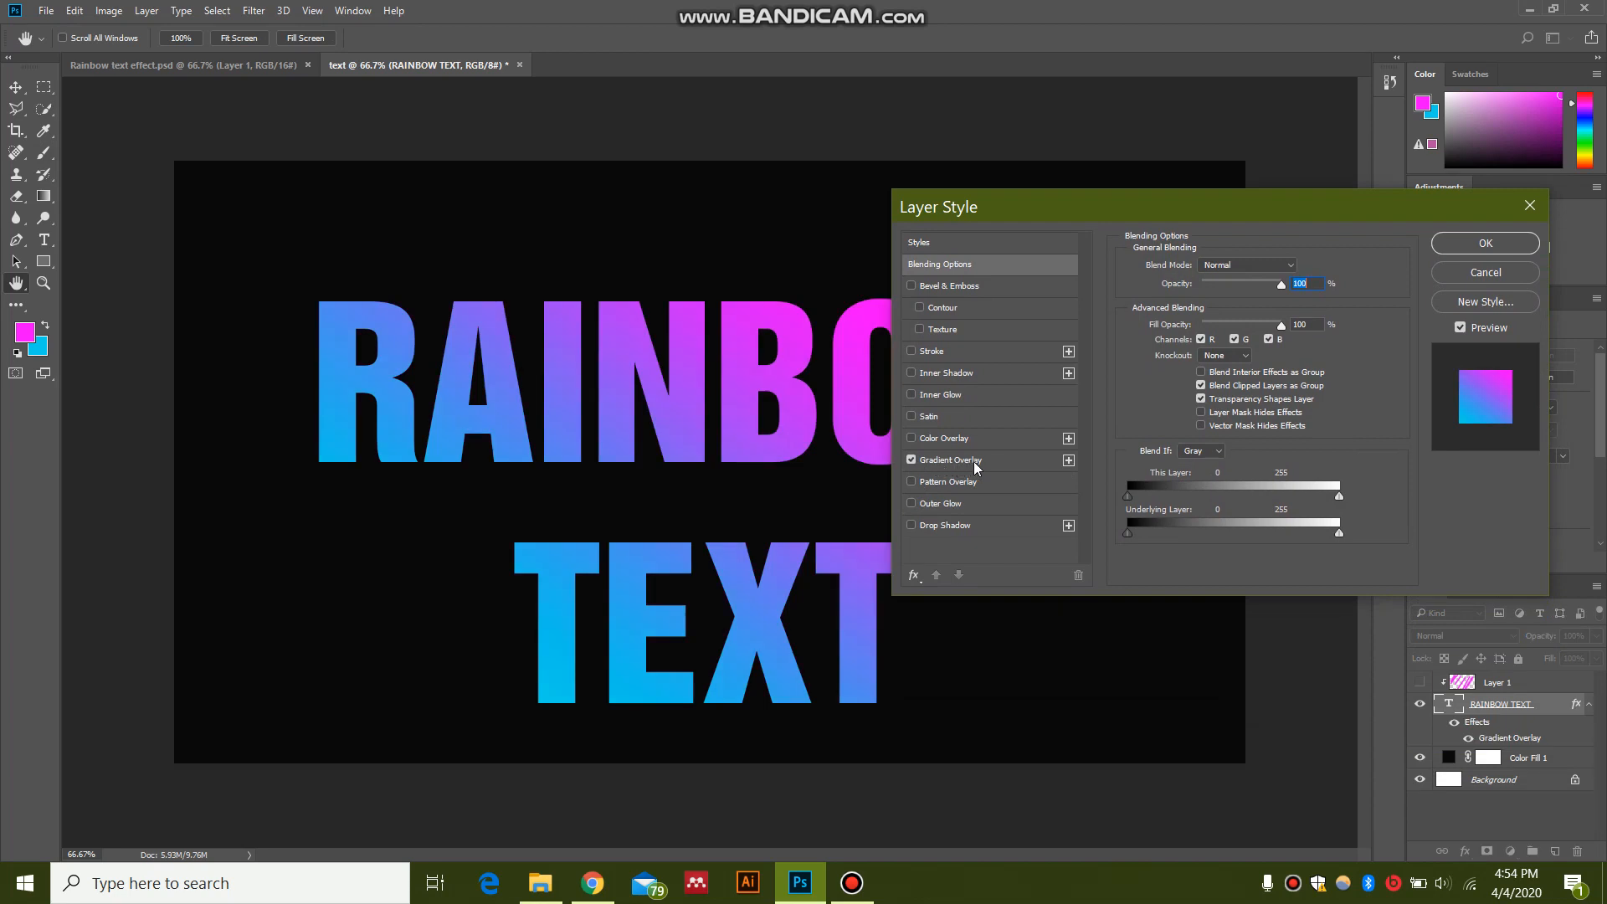
{"action": "left_click", "coordinate": [949, 459]}
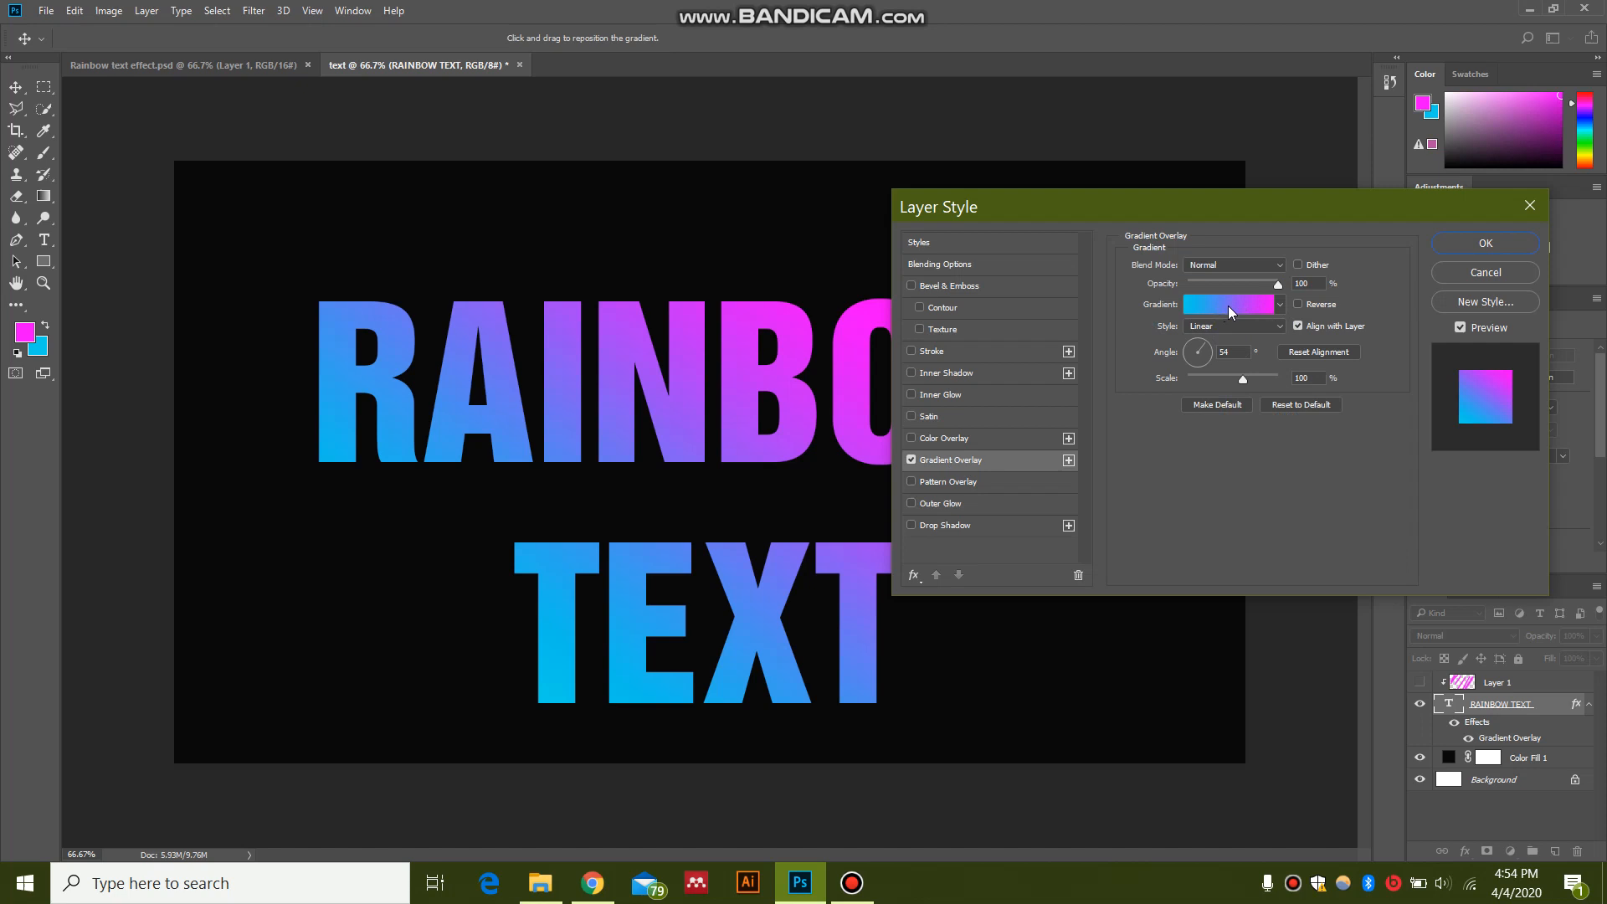
{"action": "left_click", "coordinate": [1227, 303]}
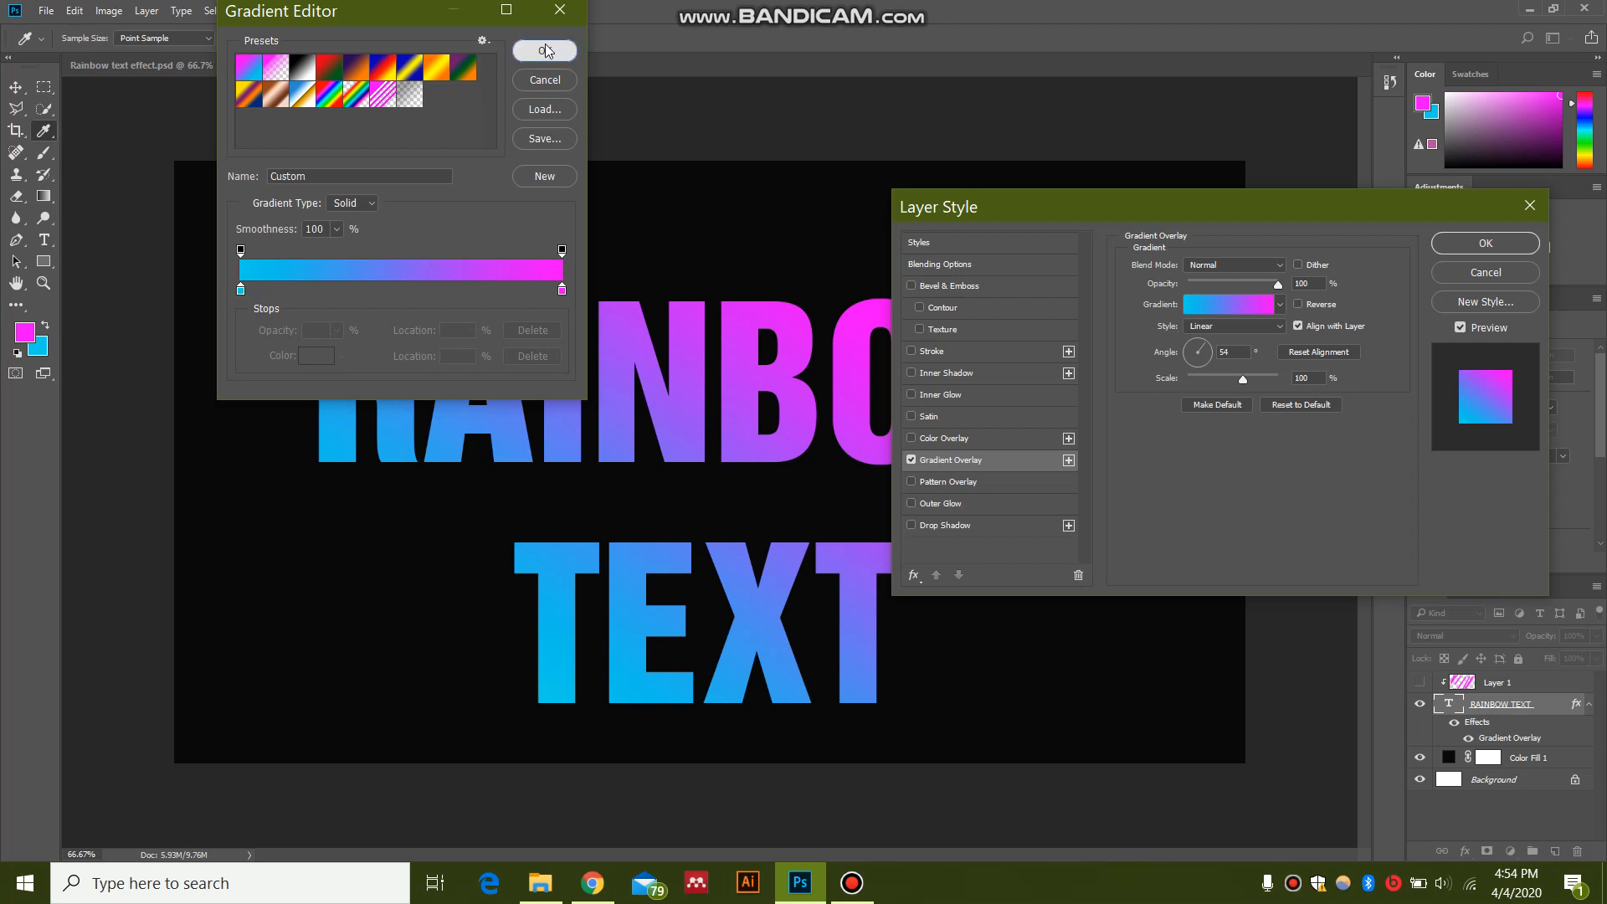
{"action": "left_click", "coordinate": [544, 50]}
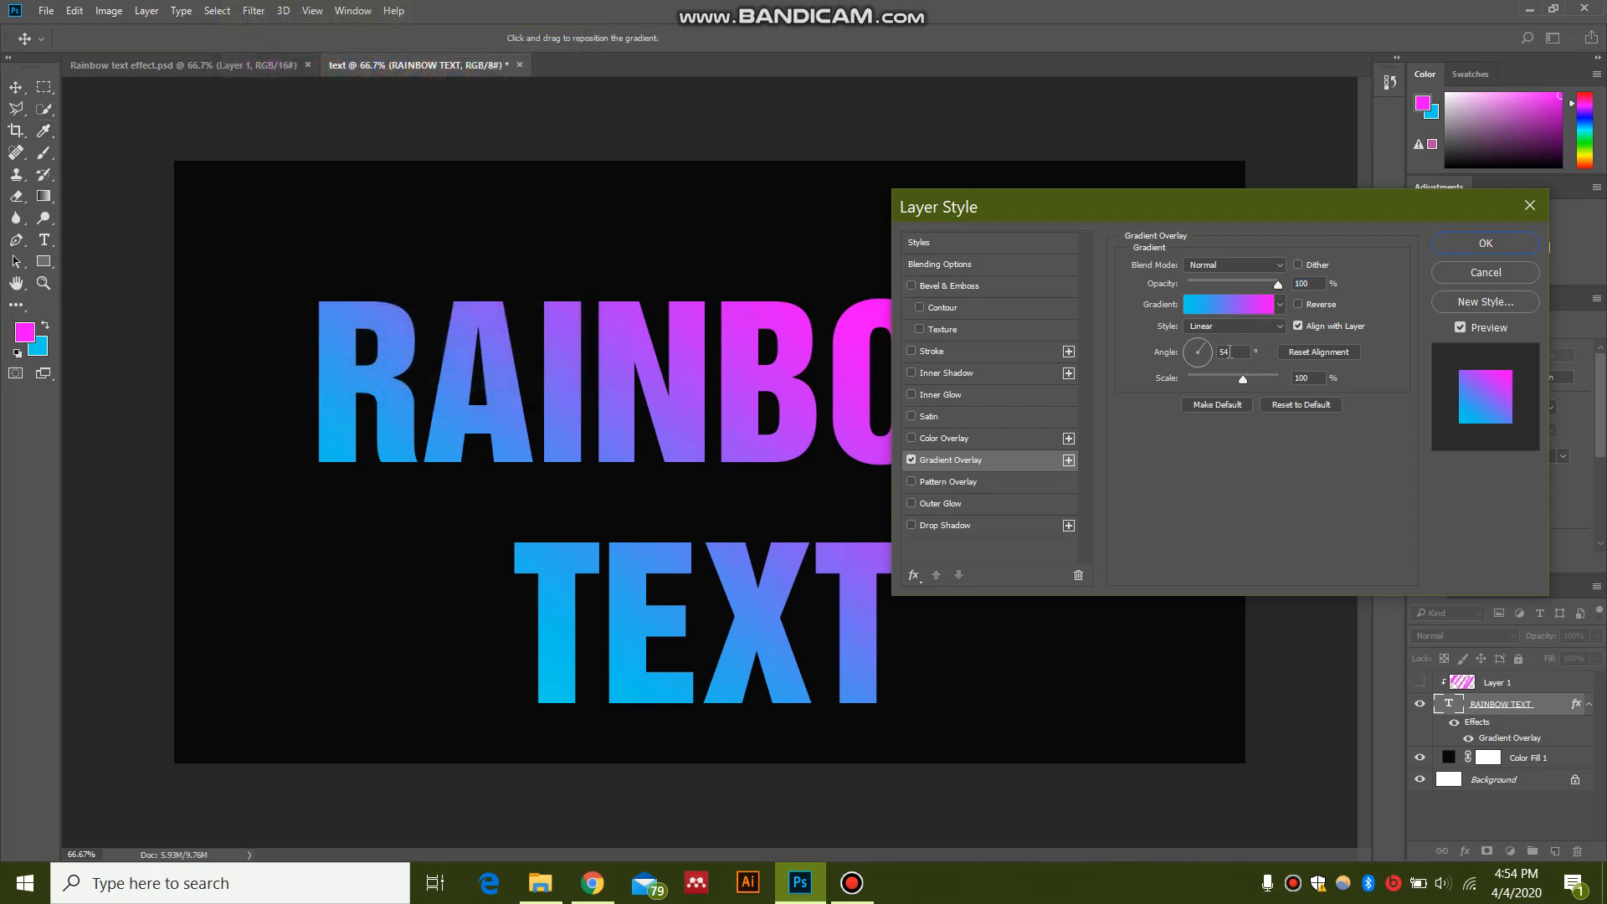
{"action": "mouse_move", "coordinate": [1233, 276]}
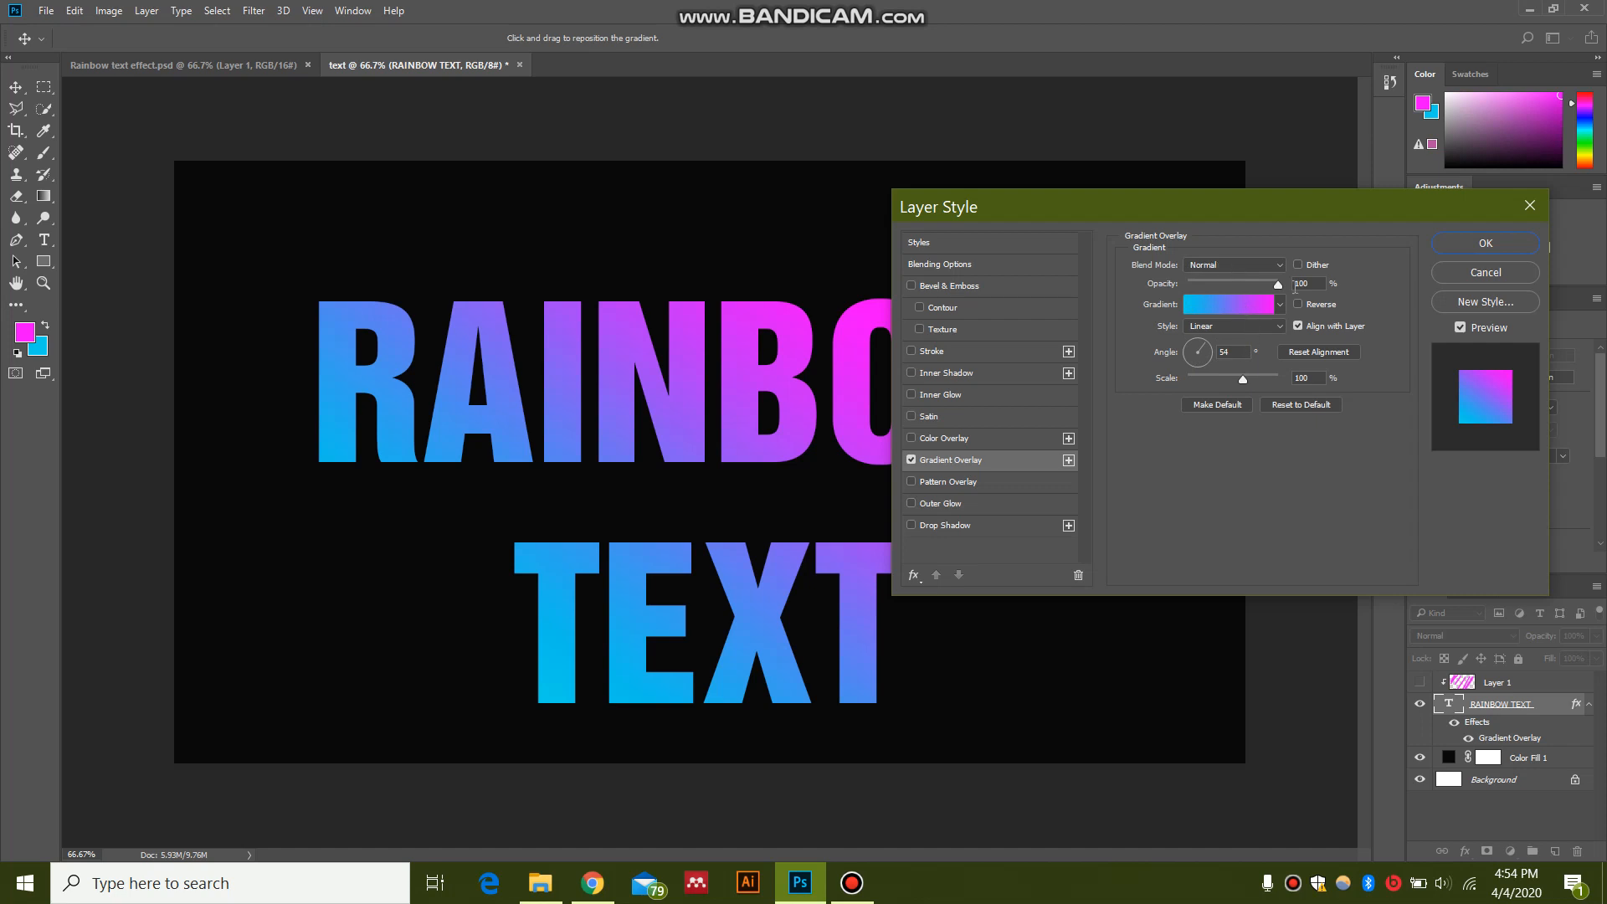
{"action": "mouse_move", "coordinate": [1202, 498]}
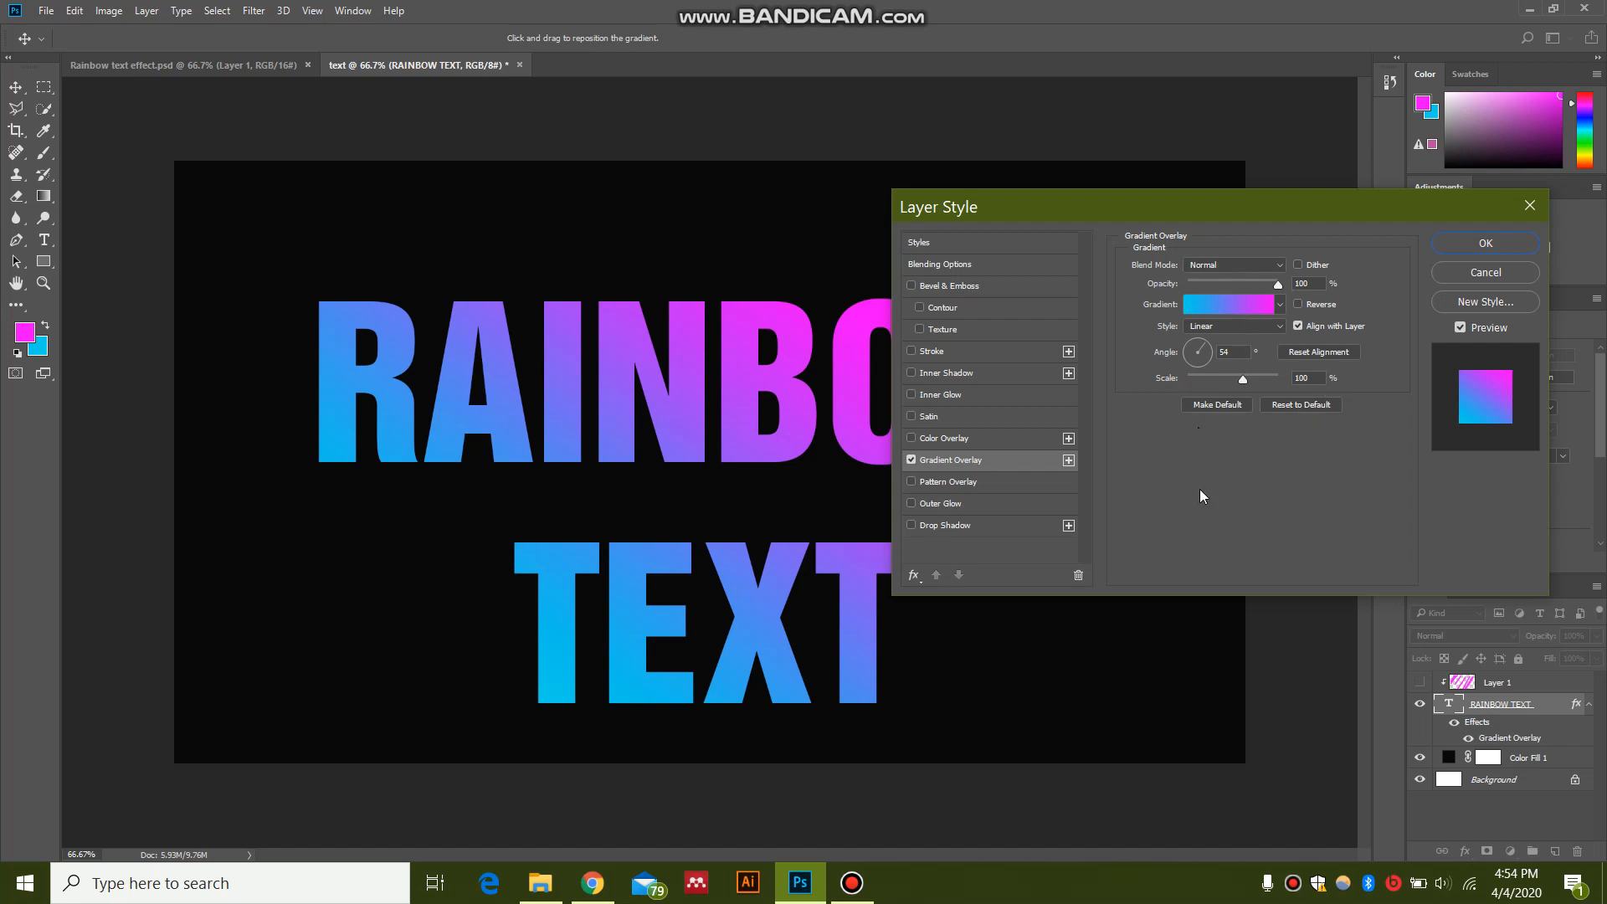
{"action": "left_click", "coordinate": [1485, 242]}
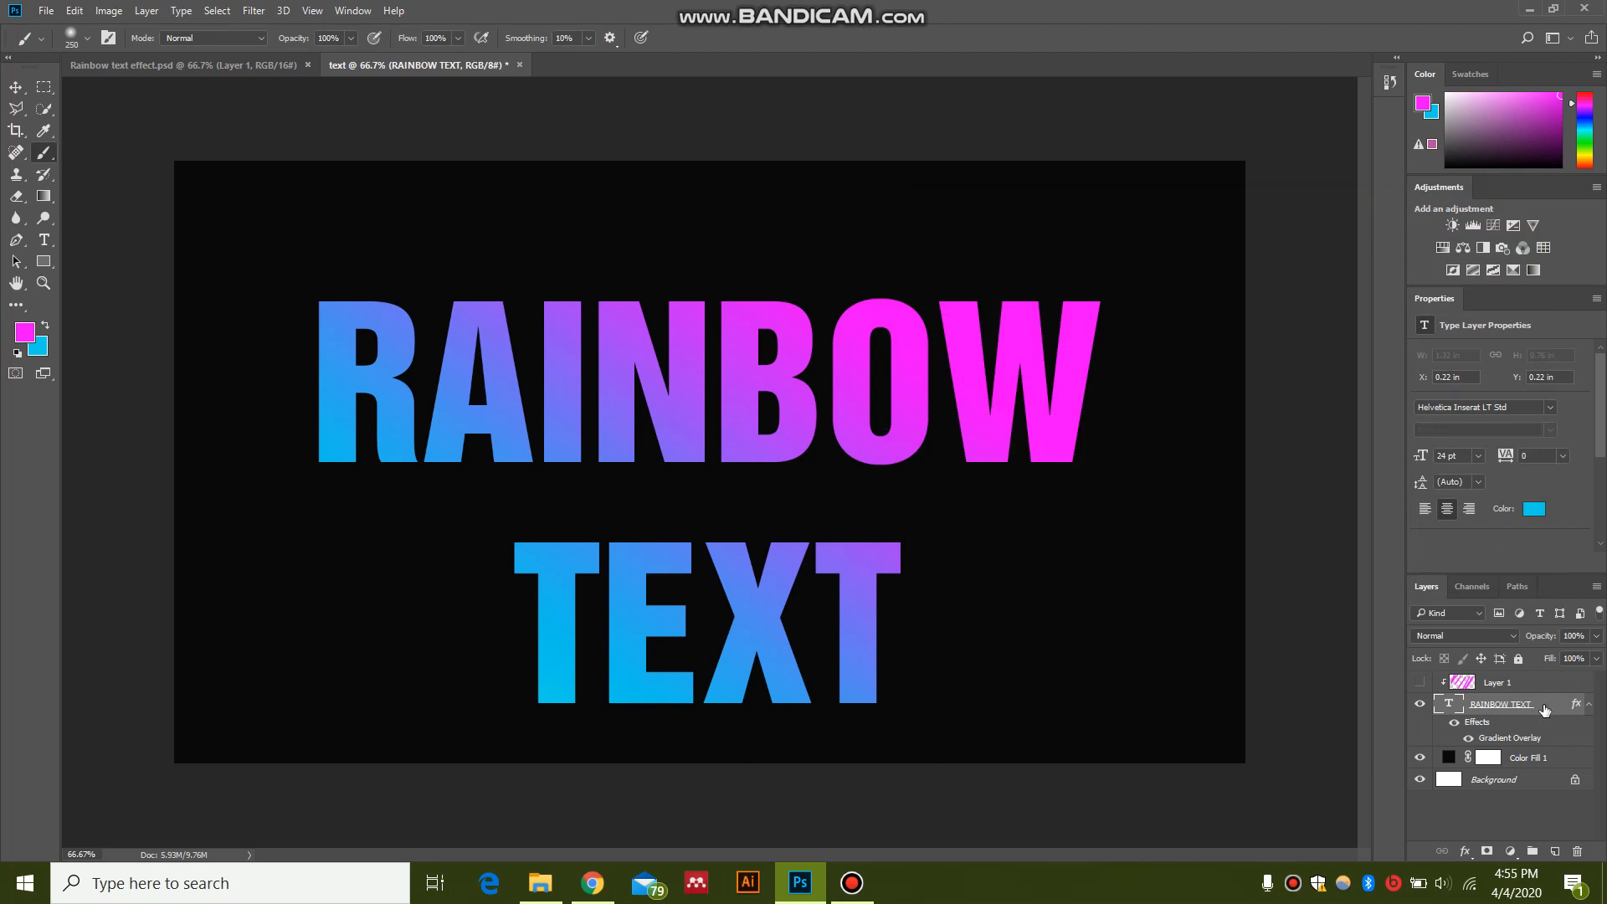
{"action": "mouse_move", "coordinate": [1379, 487]}
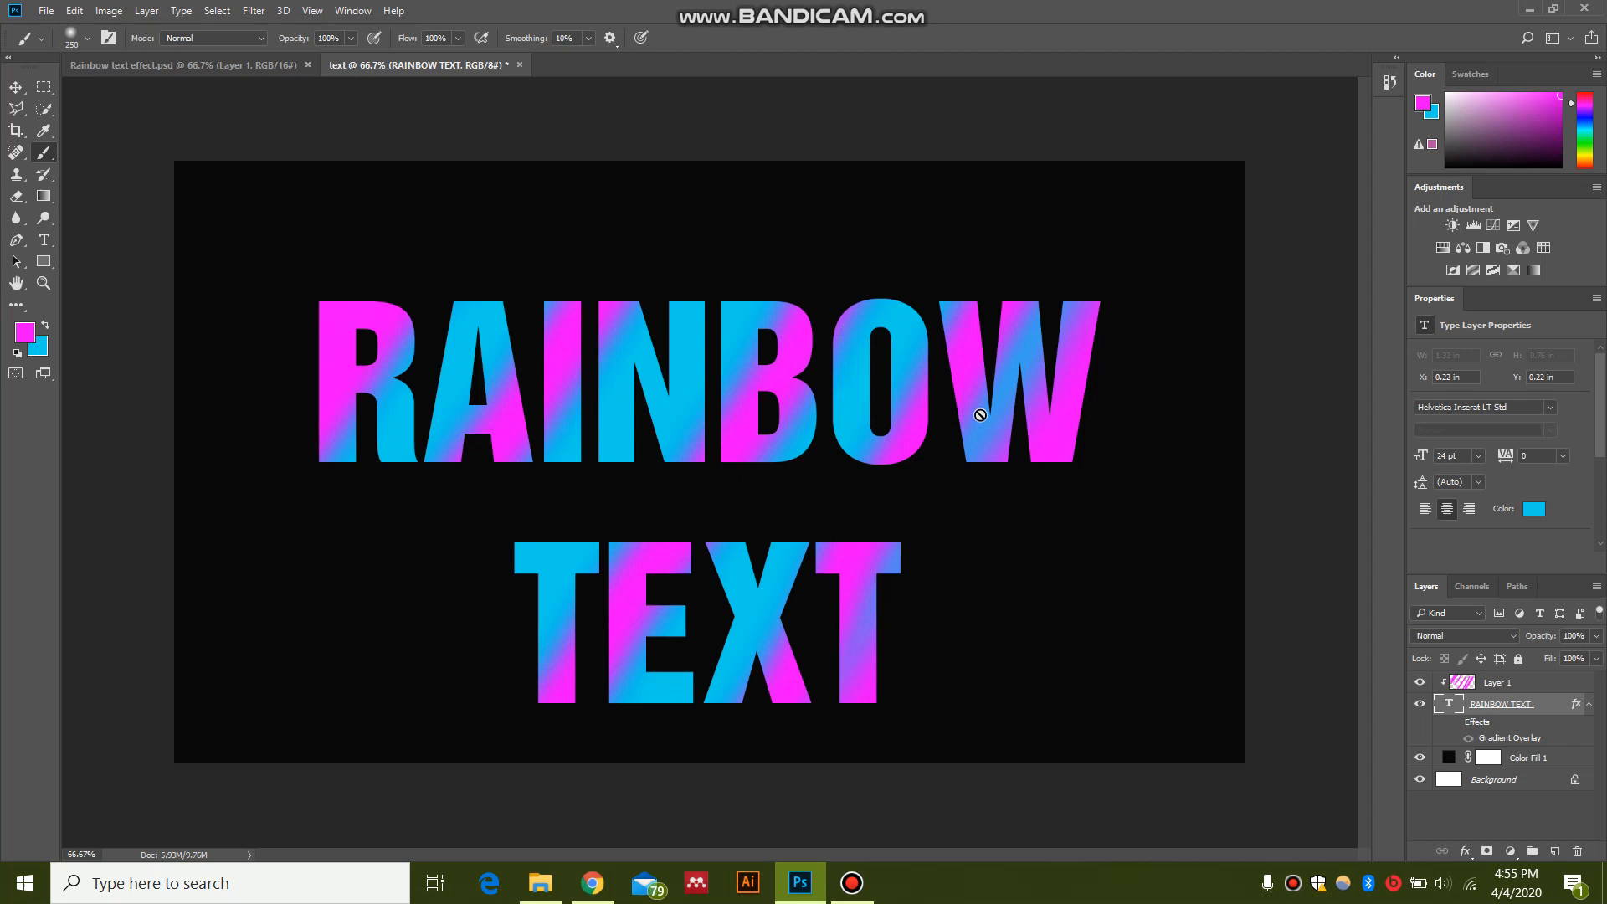
{"action": "mouse_move", "coordinate": [877, 720]}
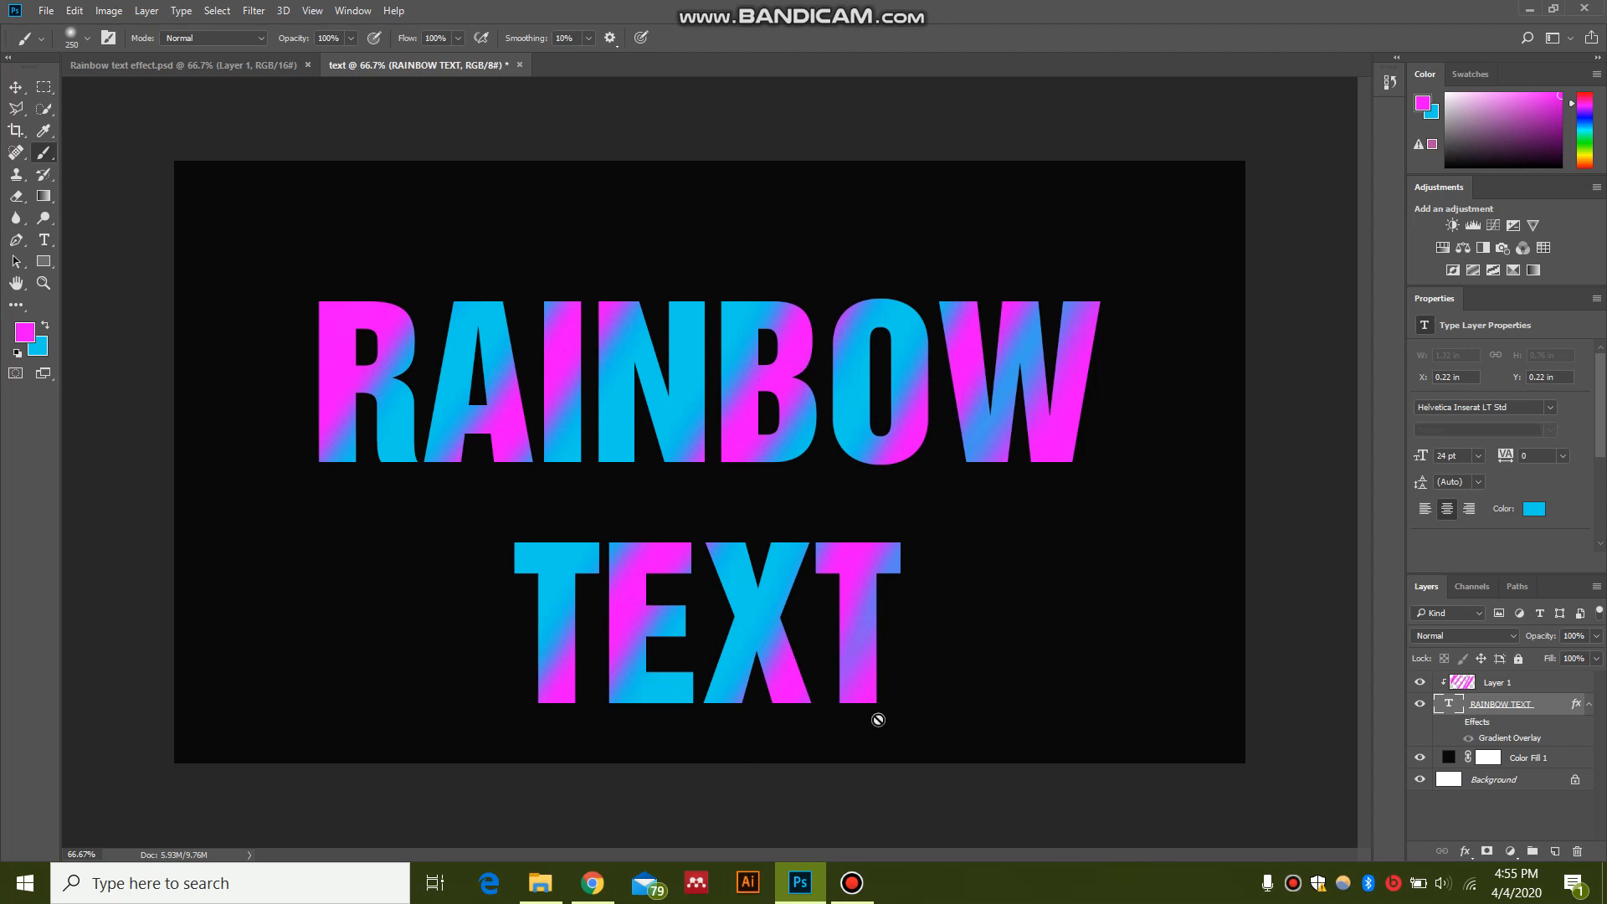